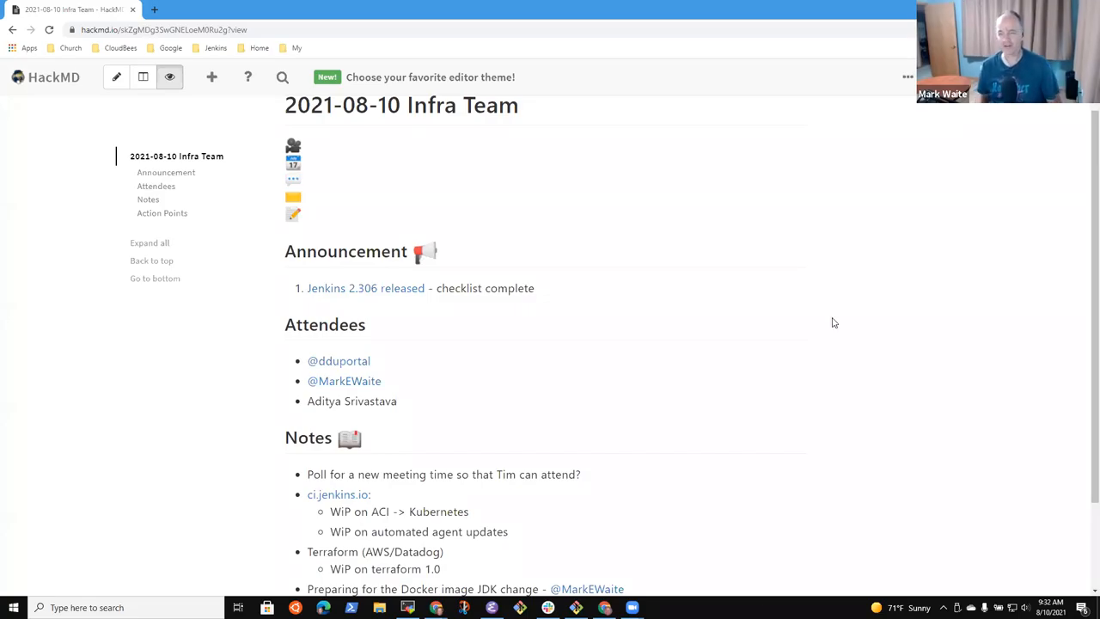
pyautogui.moveTo(897, 208)
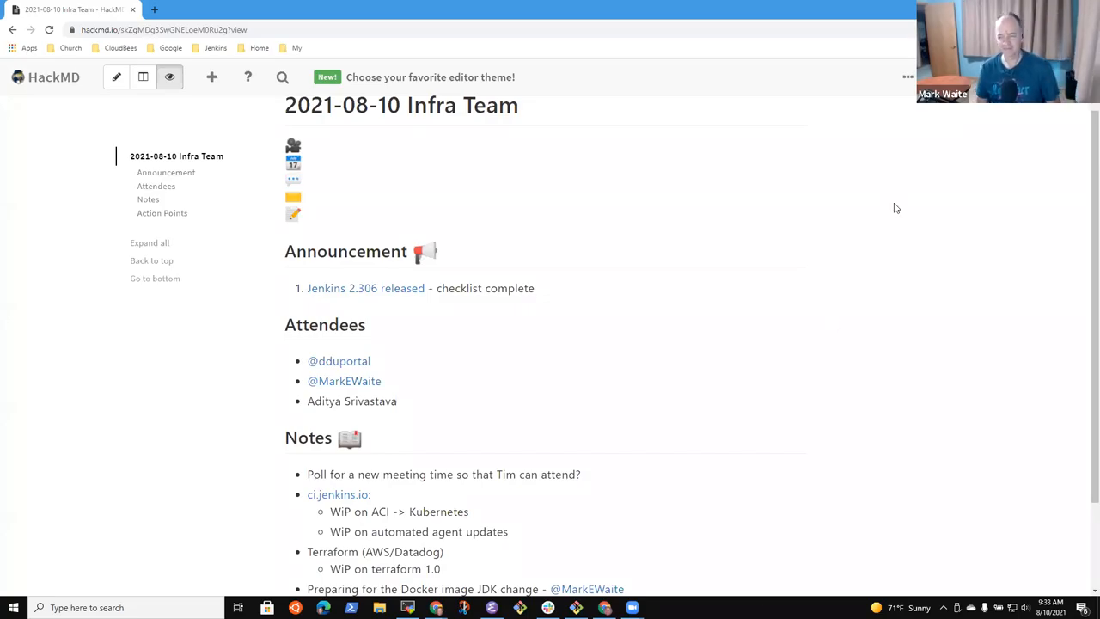
pyautogui.moveTo(789, 303)
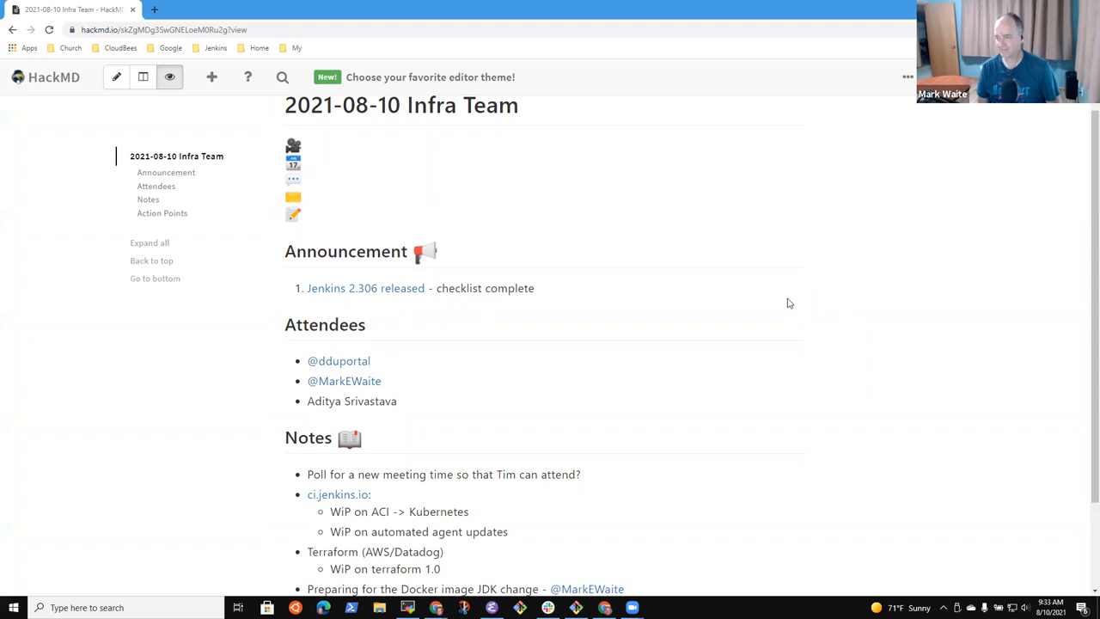
# Step: Put the browser into full screen (F11) so the meeting note fills the display
pyautogui.scroll(-3)
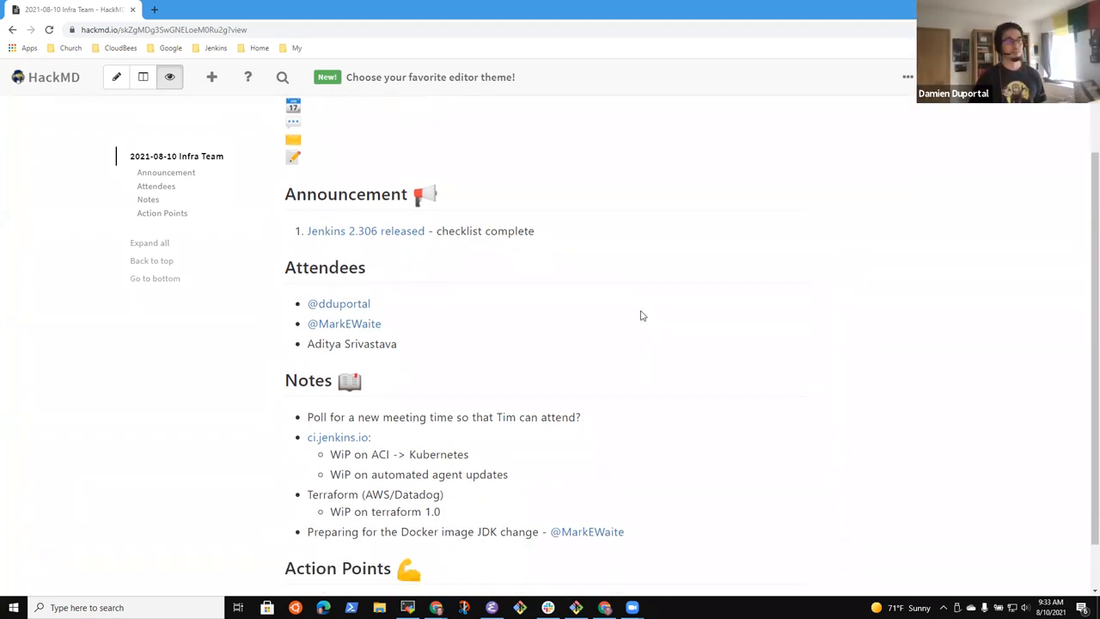
pyautogui.scroll(3)
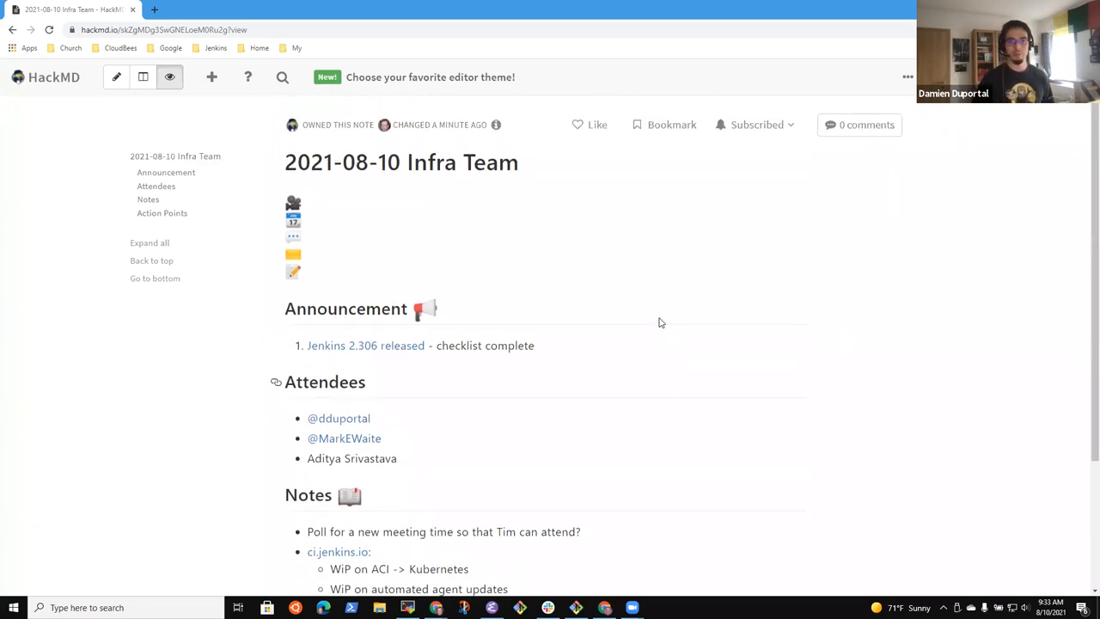
pyautogui.moveTo(702, 309)
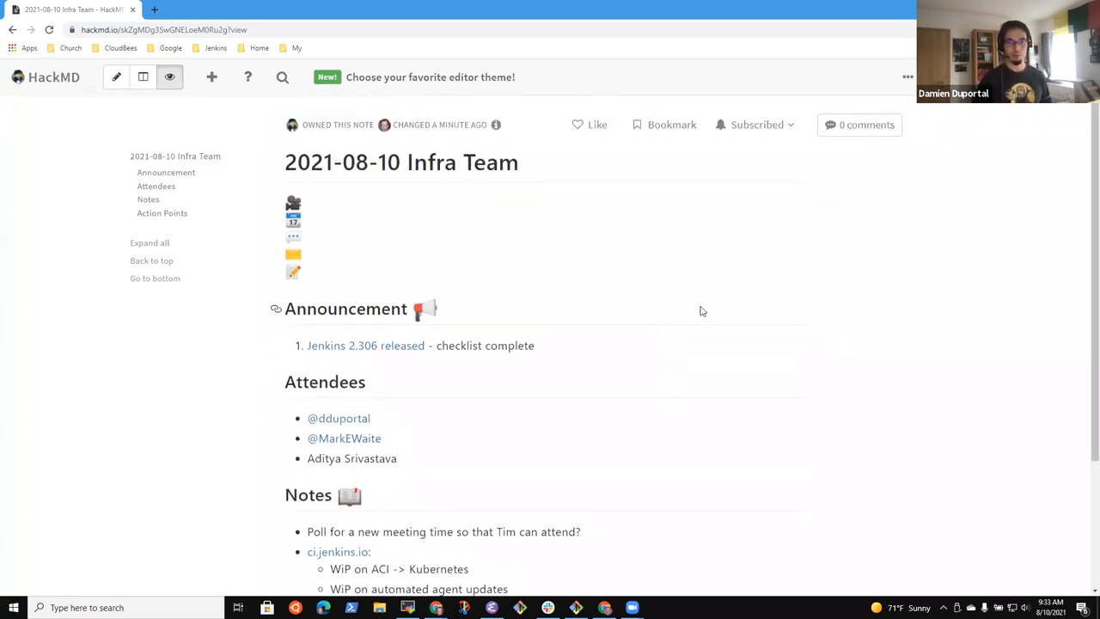
pyautogui.moveTo(636, 302)
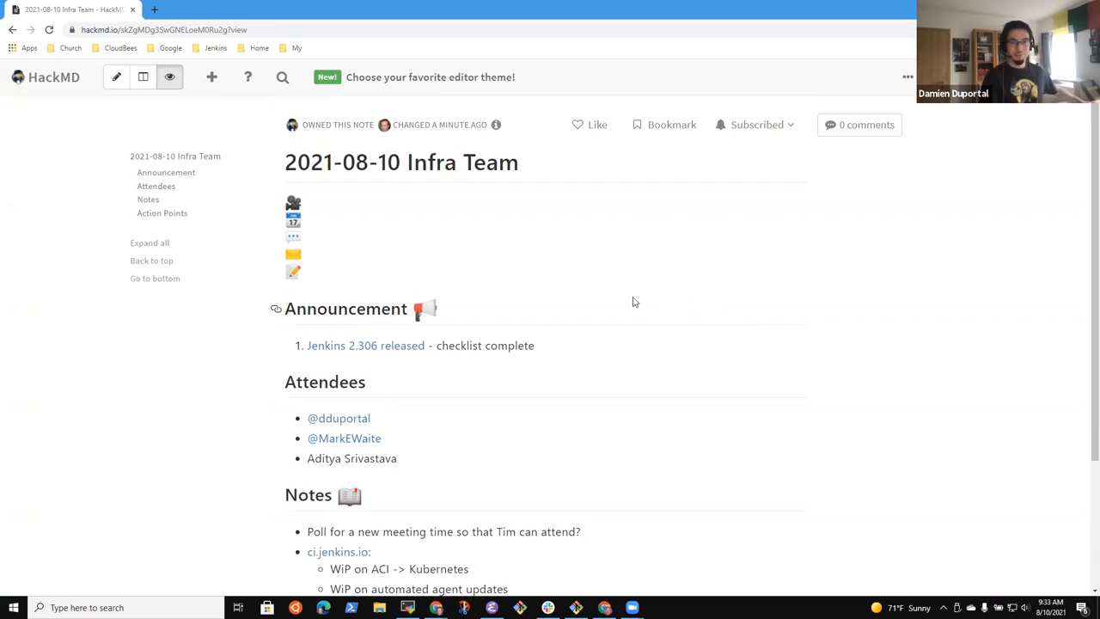
pyautogui.press('f11')
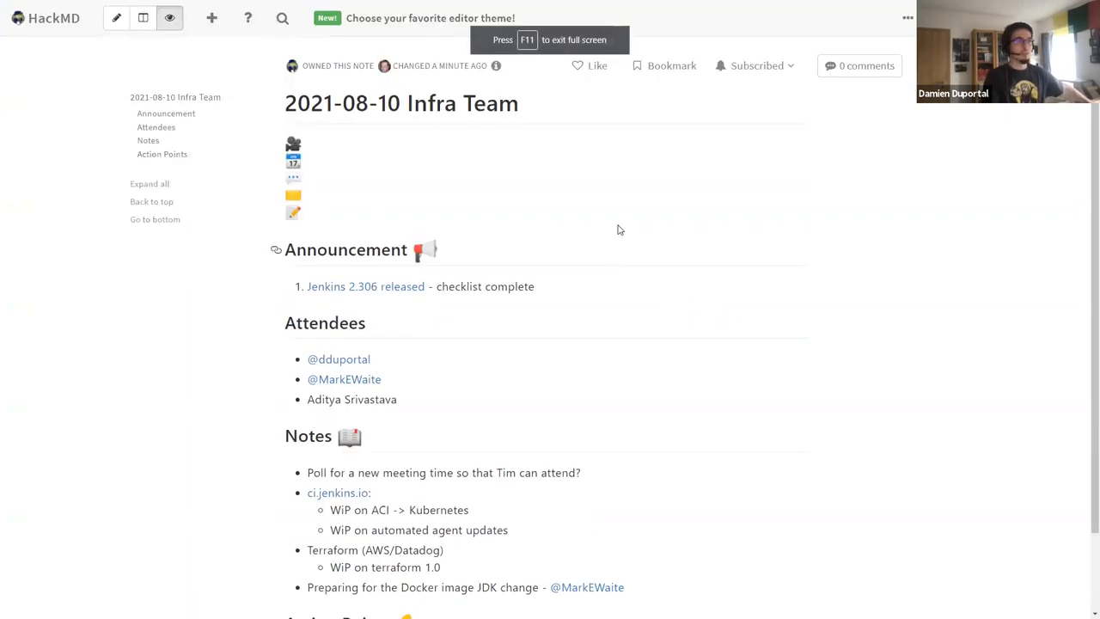
pyautogui.moveTo(460, 344)
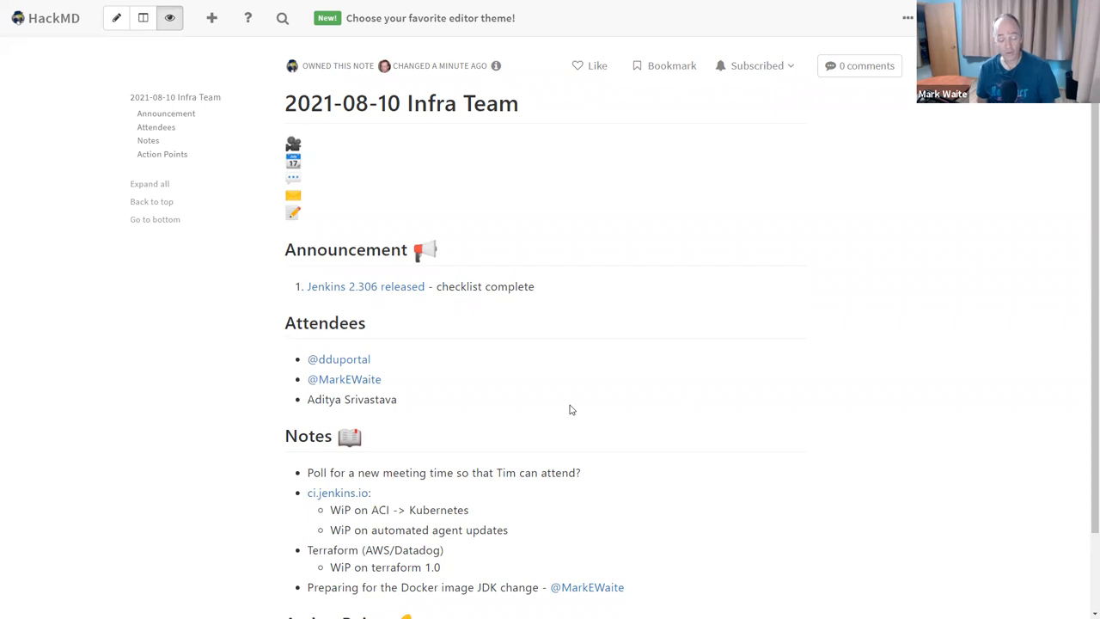
pyautogui.moveTo(574, 409)
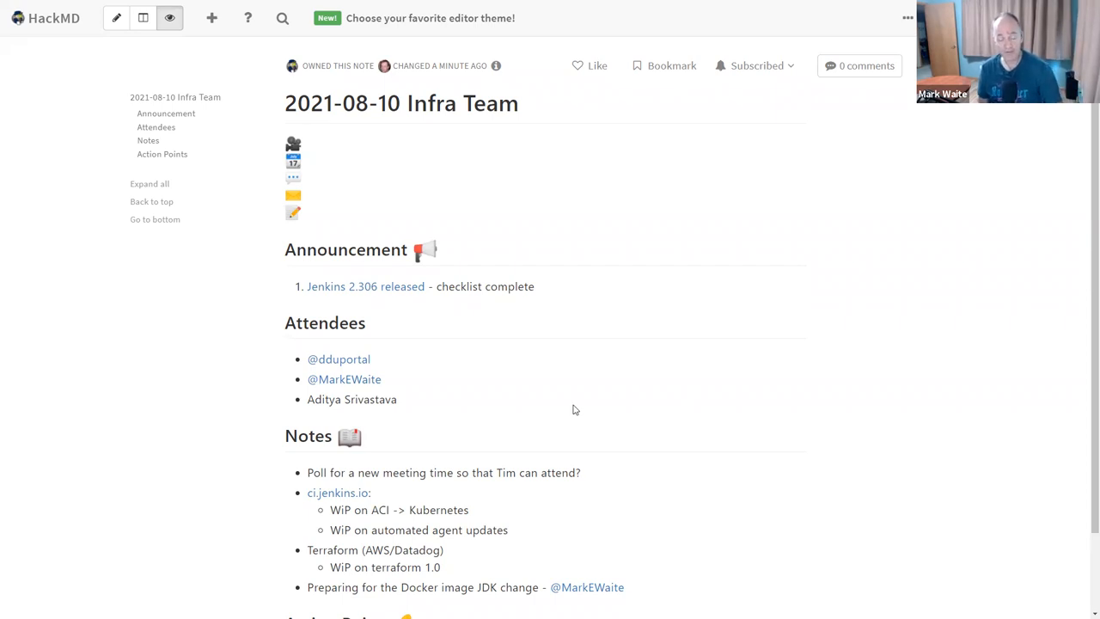
pyautogui.moveTo(581, 409)
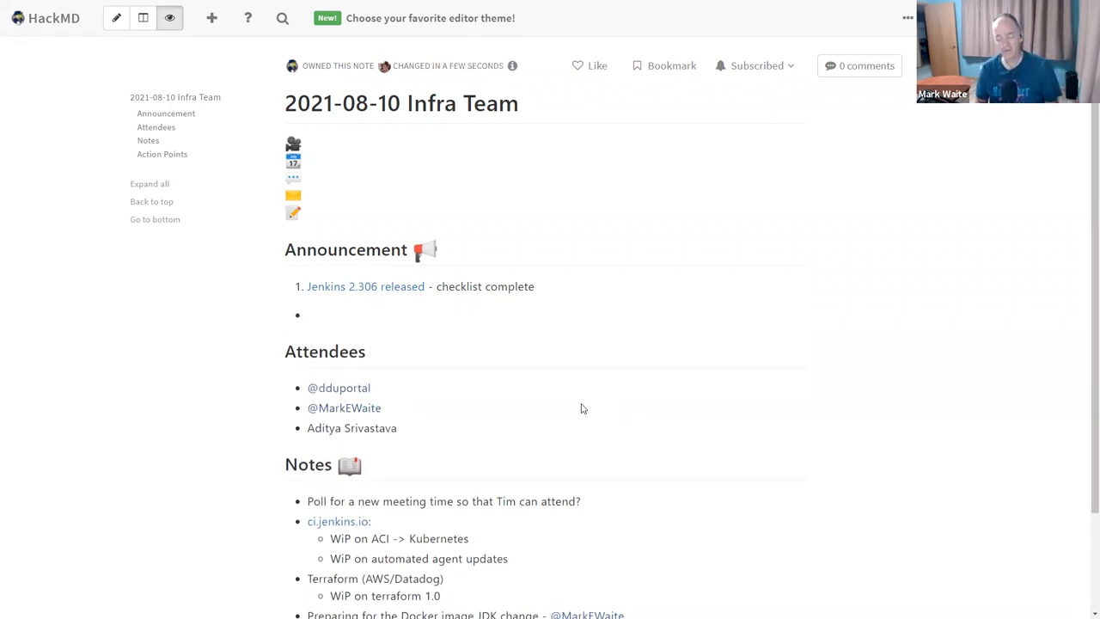
# Step: Write the Announcement bullet listing new Docker image tags `latest-jdk8`, `slim-jdk8`, `alpine-jdk8`, etc. as inline code
pyautogui.write('?')
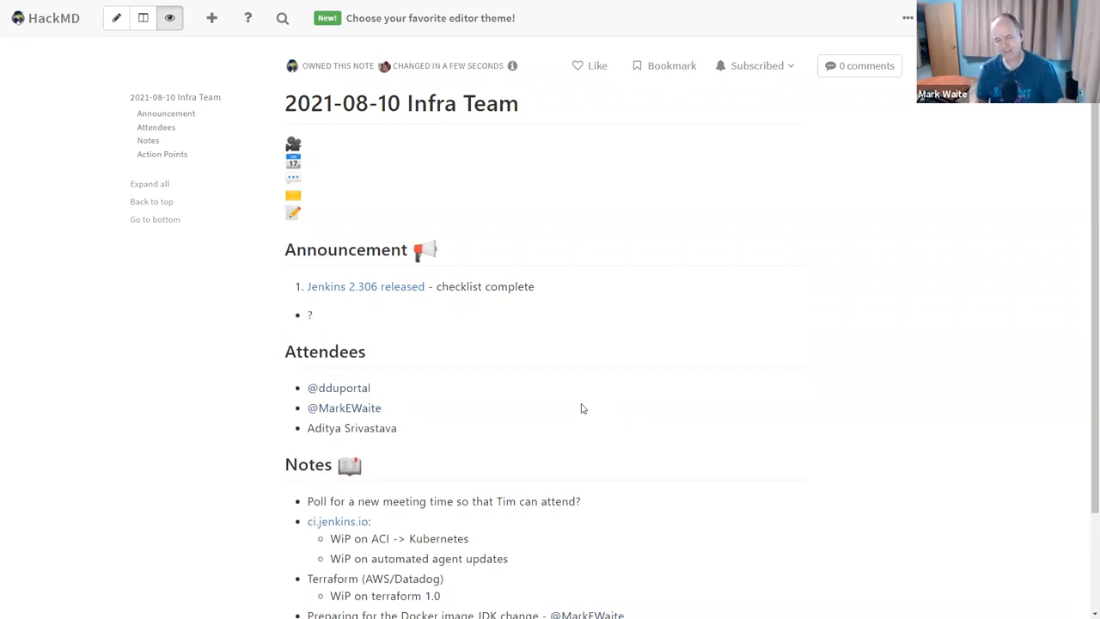
pyautogui.write('New tags added to the Dock')
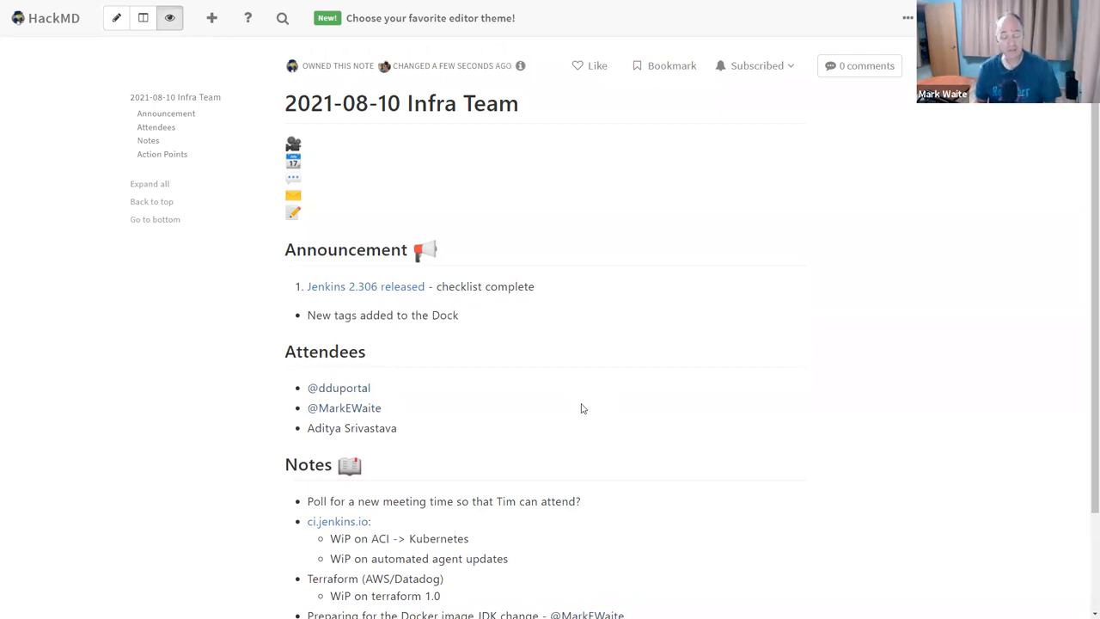
pyautogui.write('er images:')
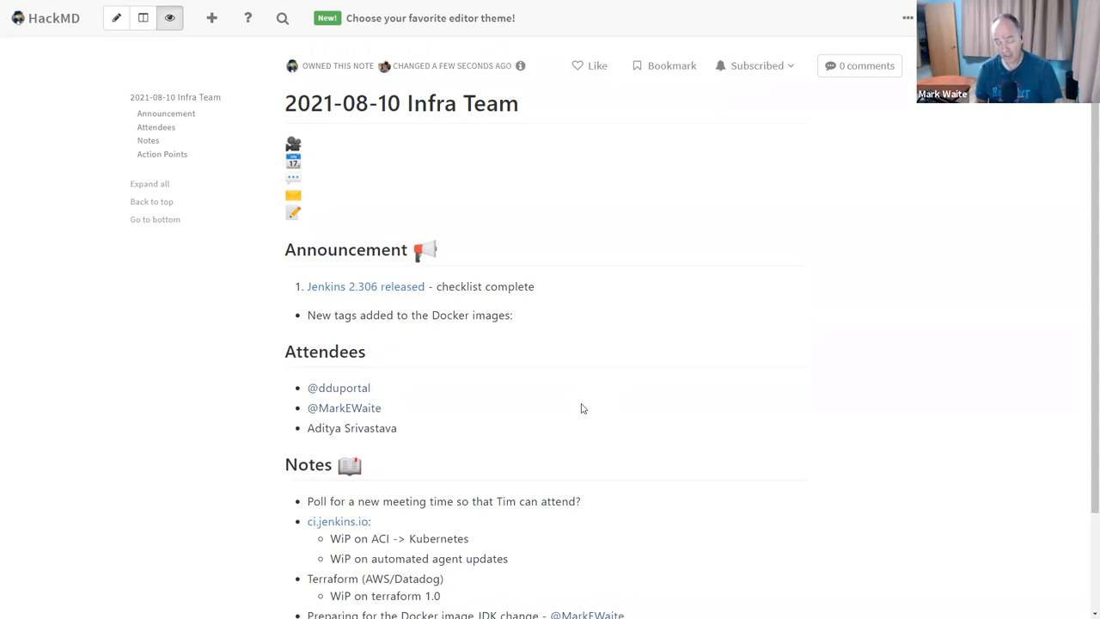
pyautogui.write('`')
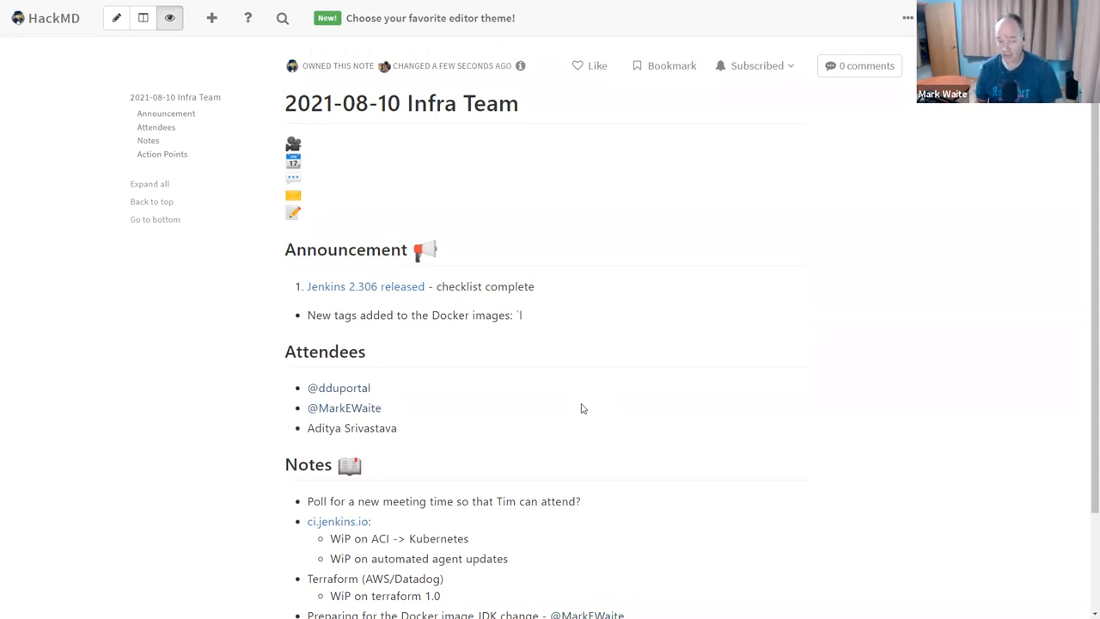
pyautogui.write('latest-jdk8`')
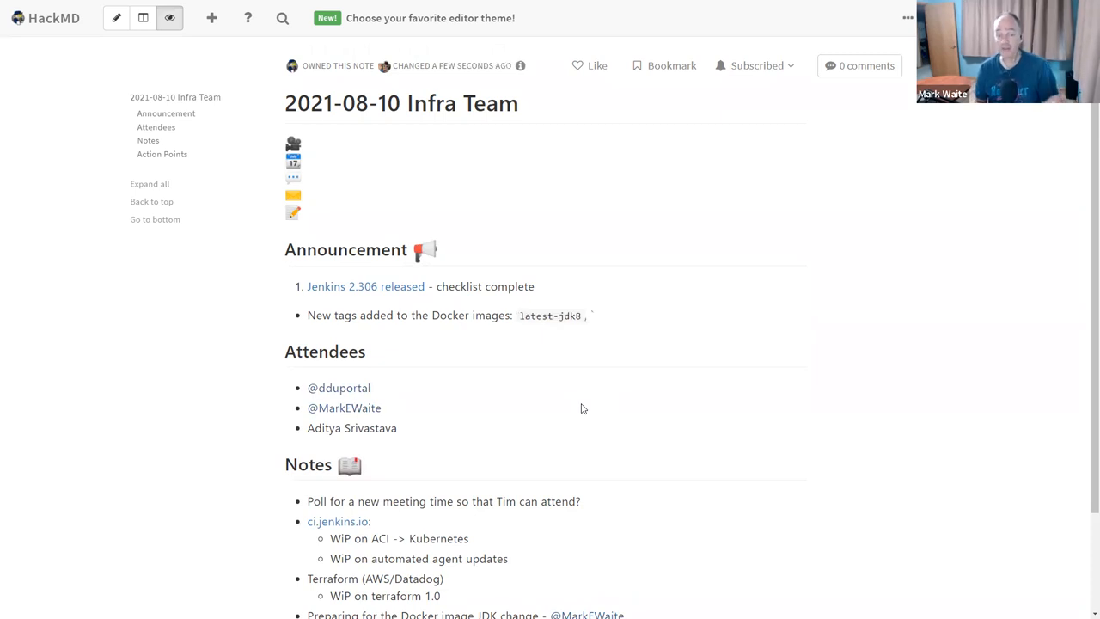
pyautogui.write('`slim-jdk8,')
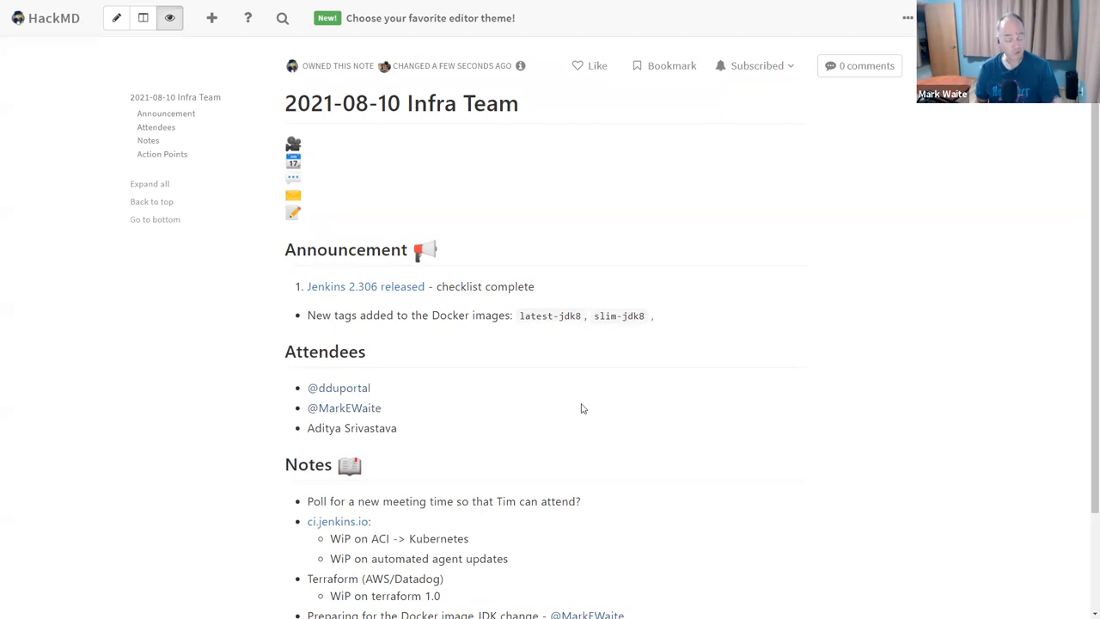
pyautogui.write('an')
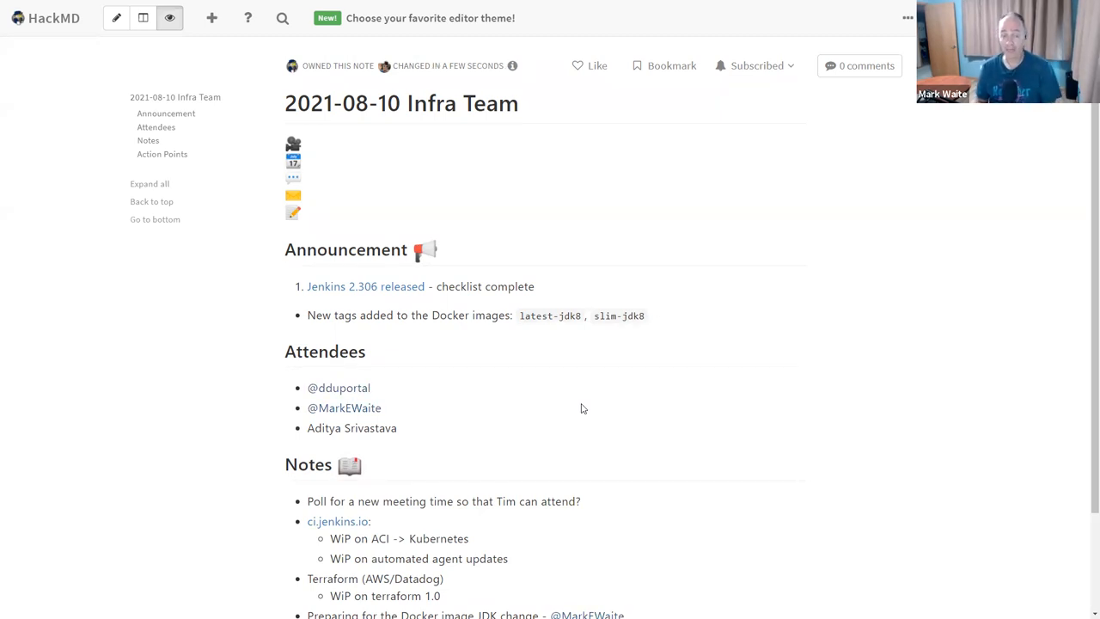
pyautogui.write('`alpine-jdk8,')
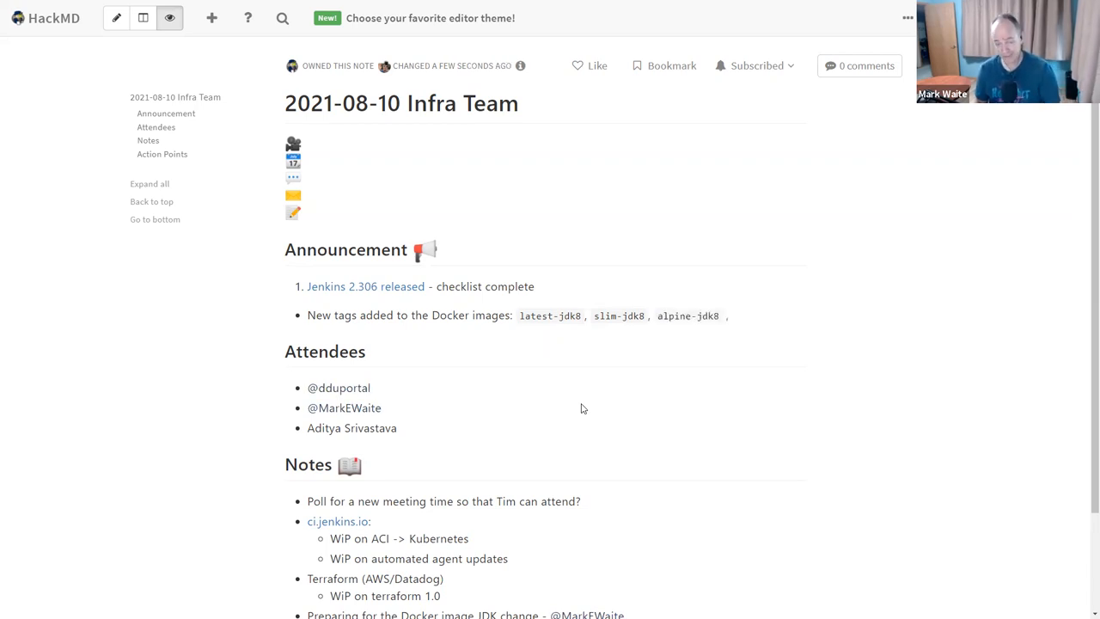
pyautogui.write('etc.')
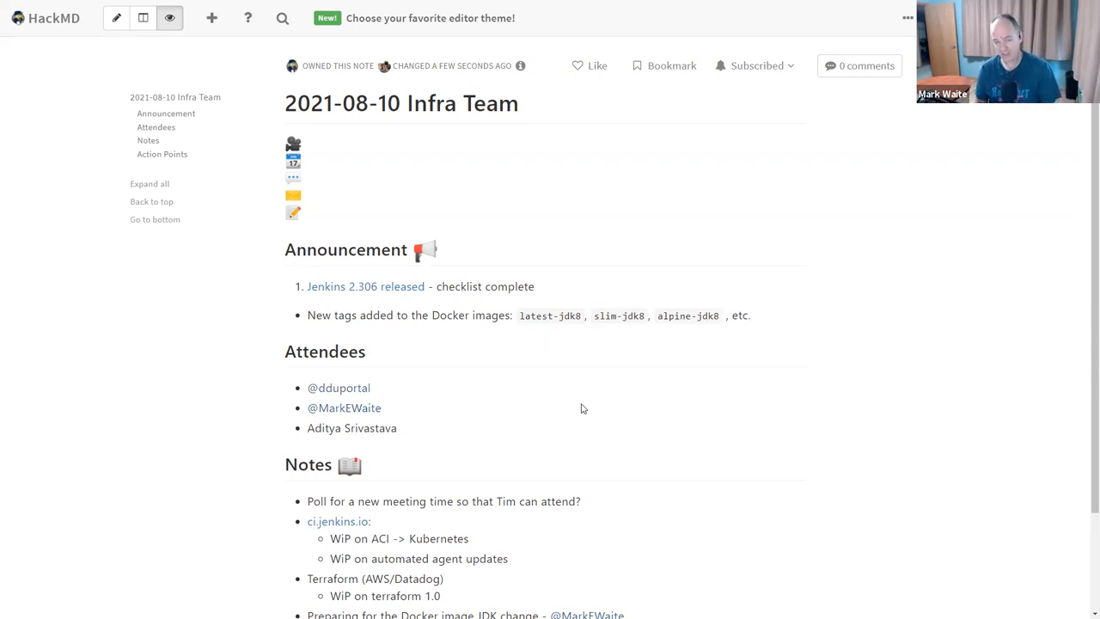
# Step: Finish the bullet: the tags are redundant for now and are provided to fix images to JDK8
pyautogui.write('These tags are redundant')
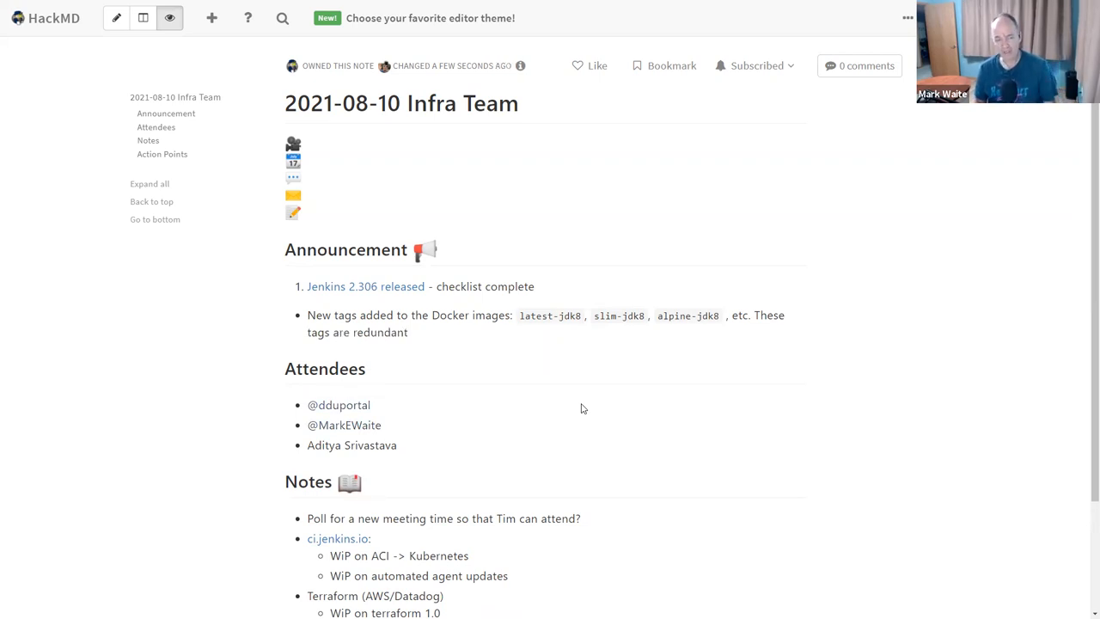
pyautogui.write('for now, and are provided to')
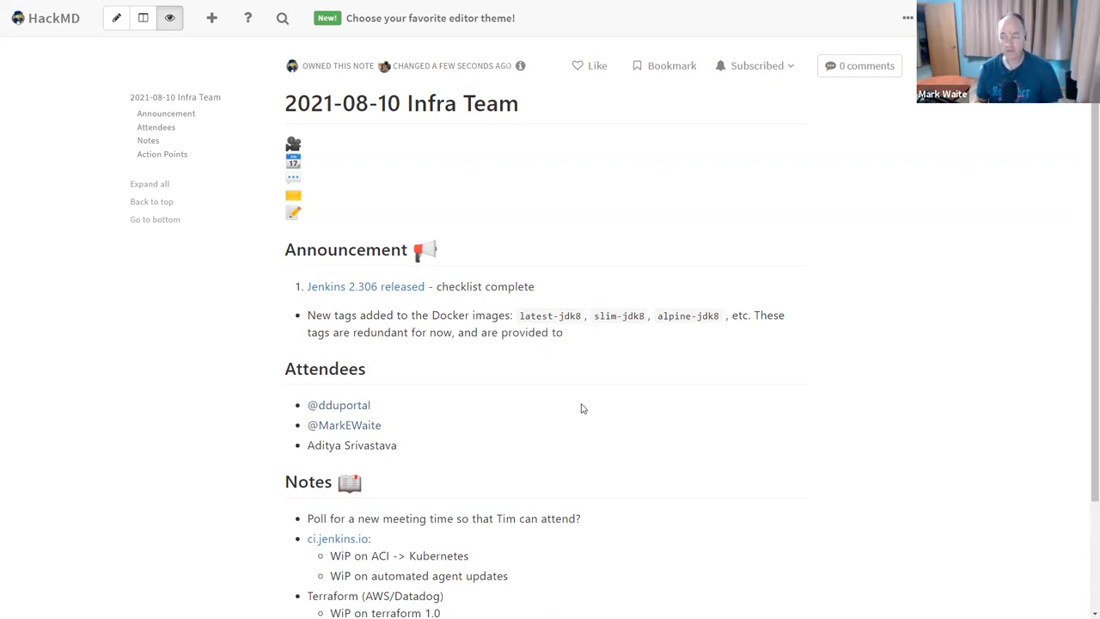
pyautogui.write('fix images to JDK8')
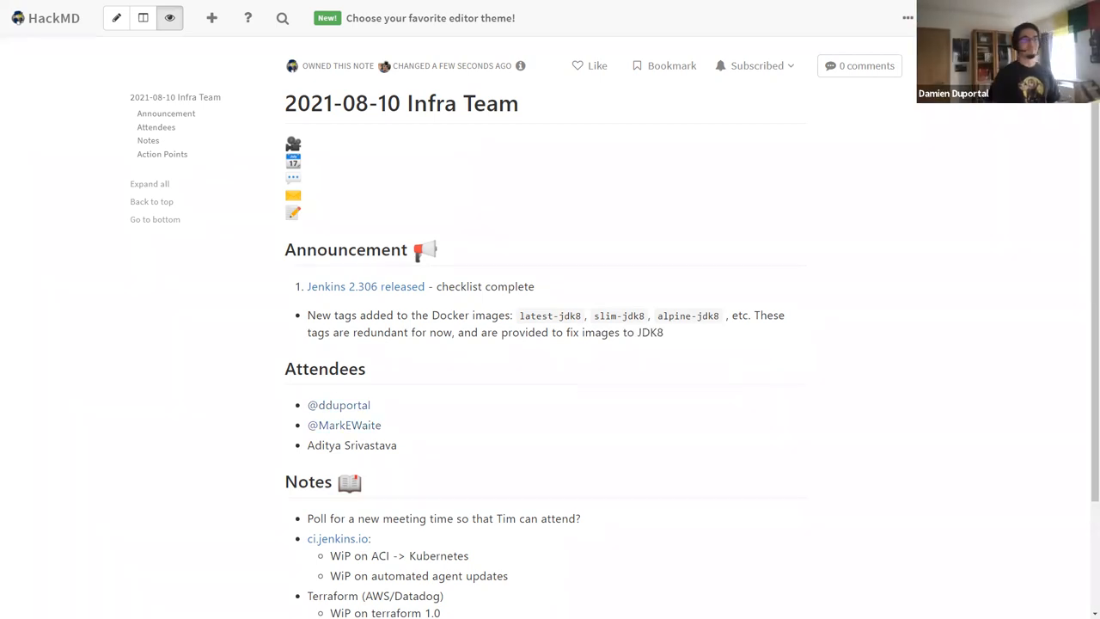
pyautogui.write('Switching next wee')
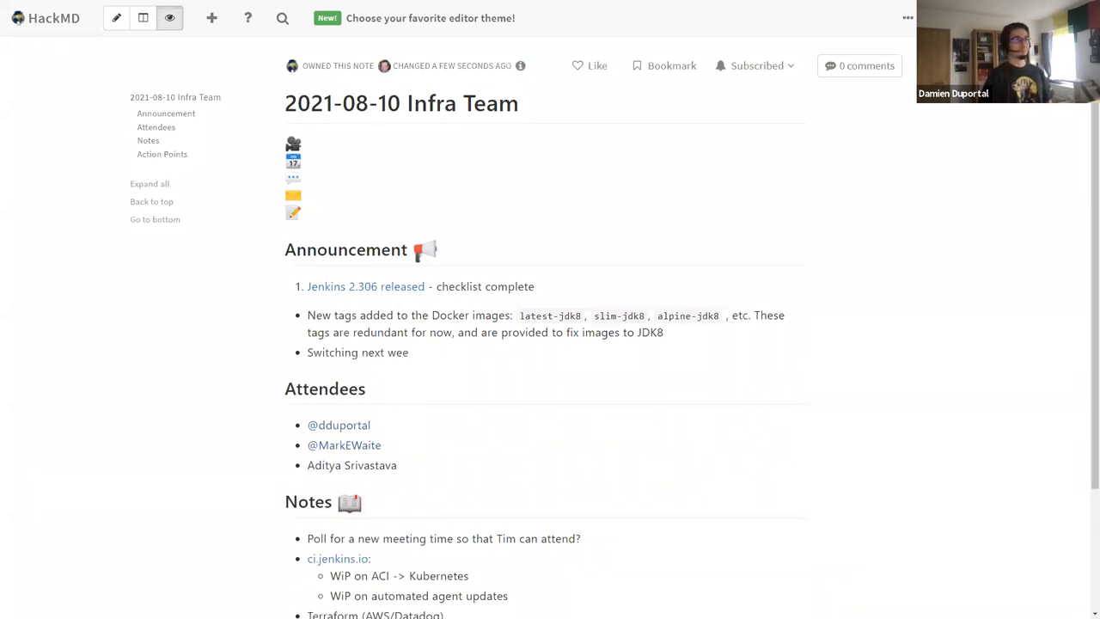
pyautogui.write('k, 2.307')
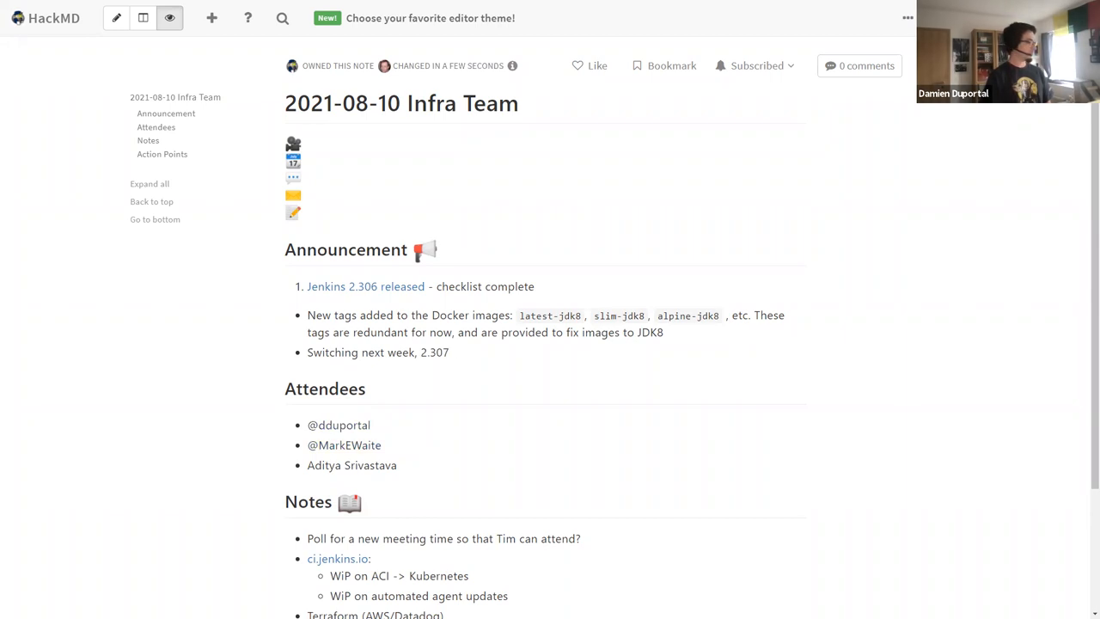
pyautogui.write('to JDK 11')
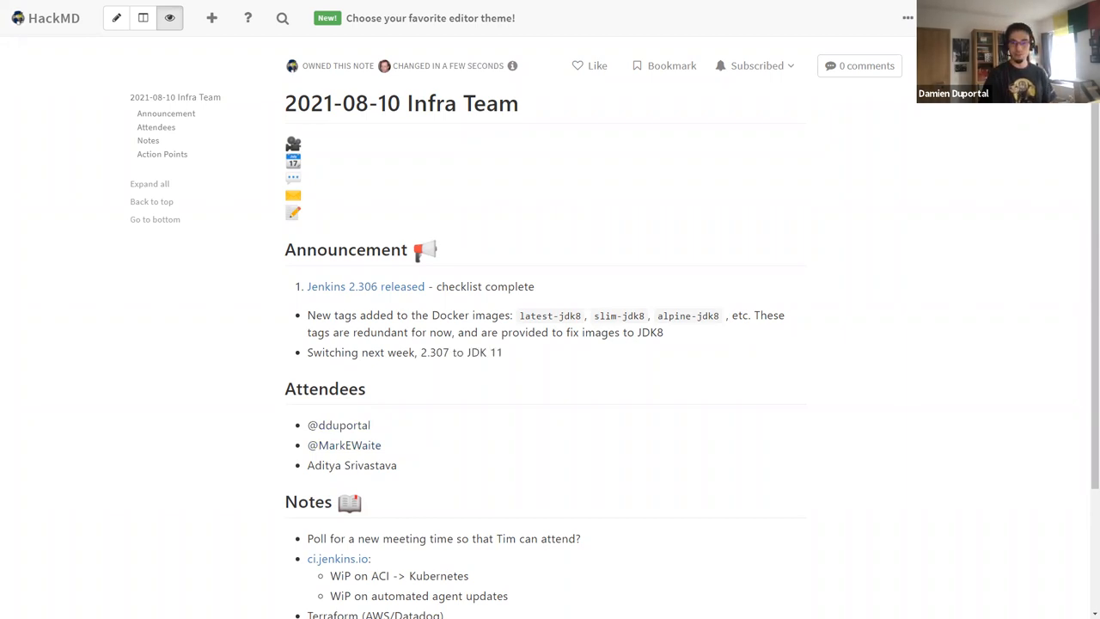
pyautogui.write('for `')
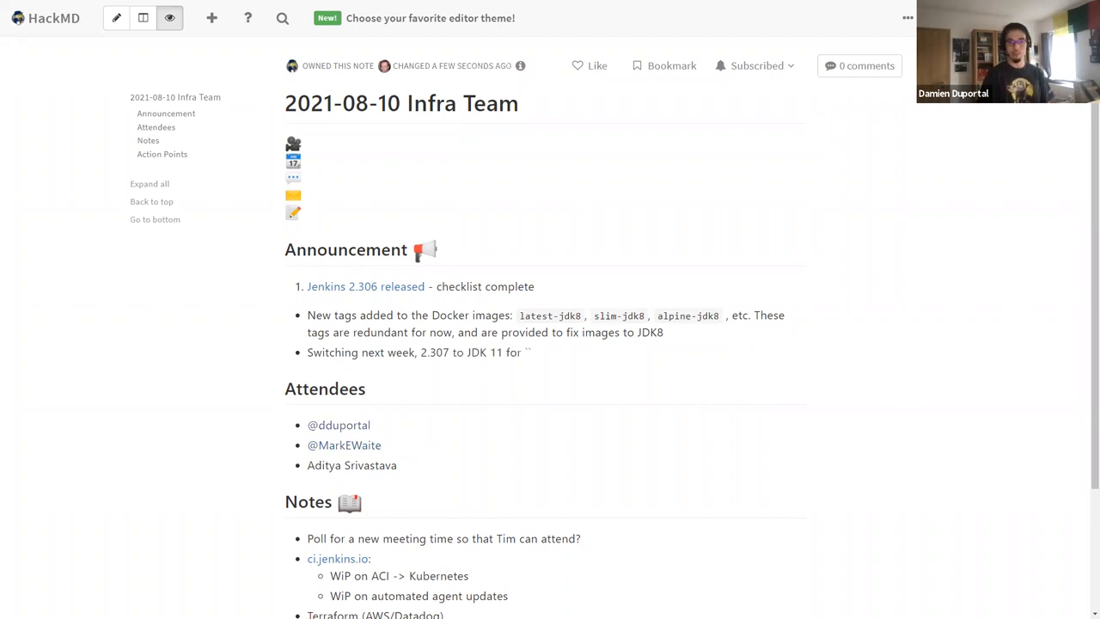
pyautogui.write('latest')
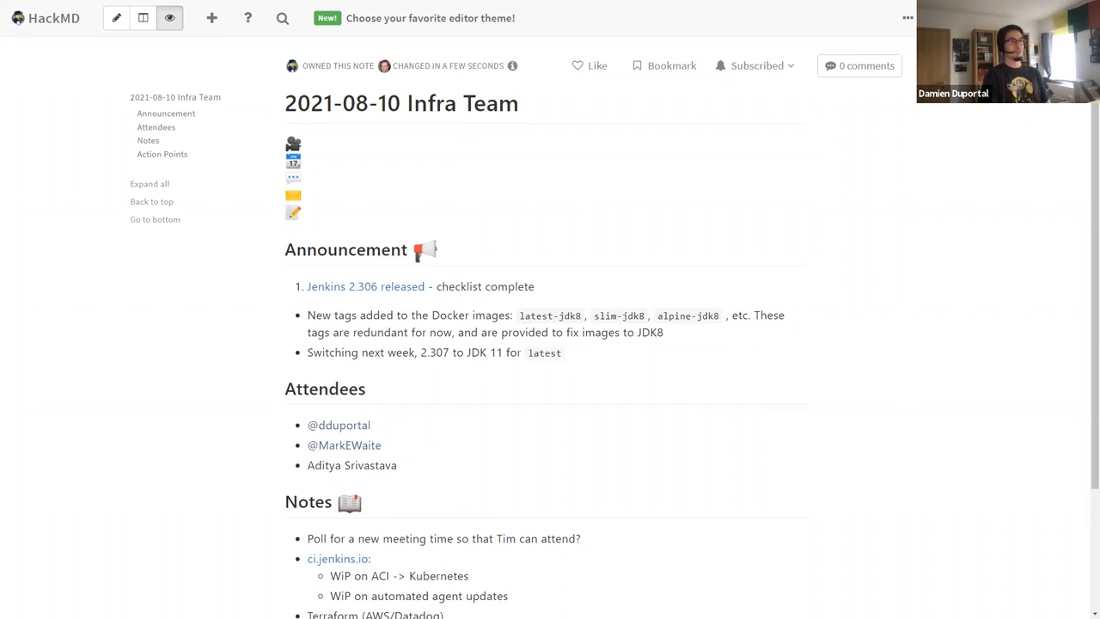
pyautogui.write(', slim, and alpine')
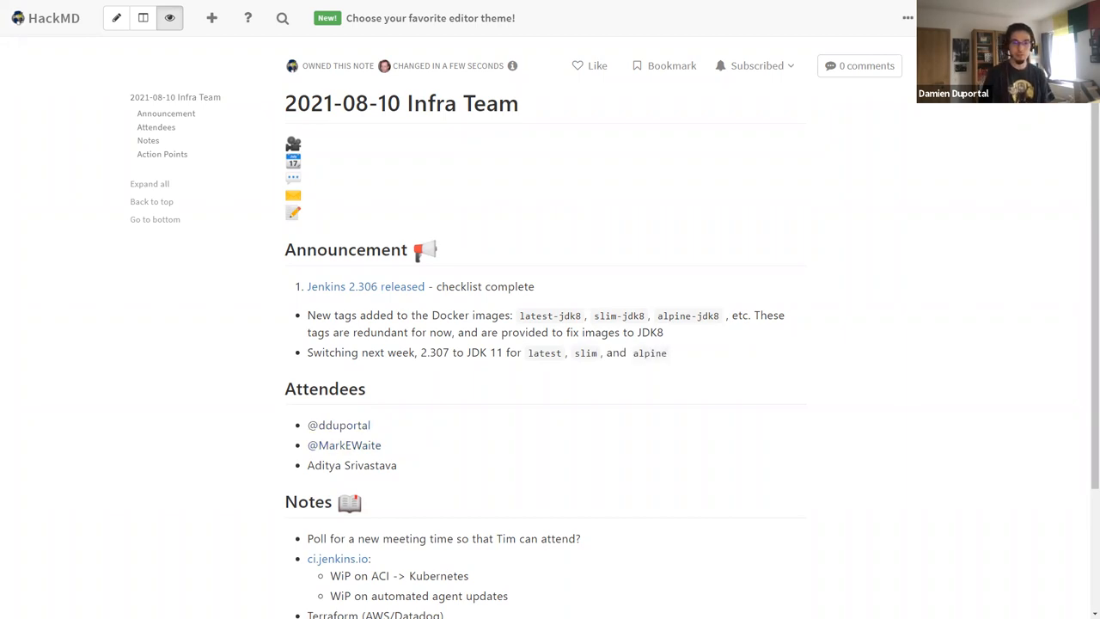
pyautogui.moveTo(746, 464)
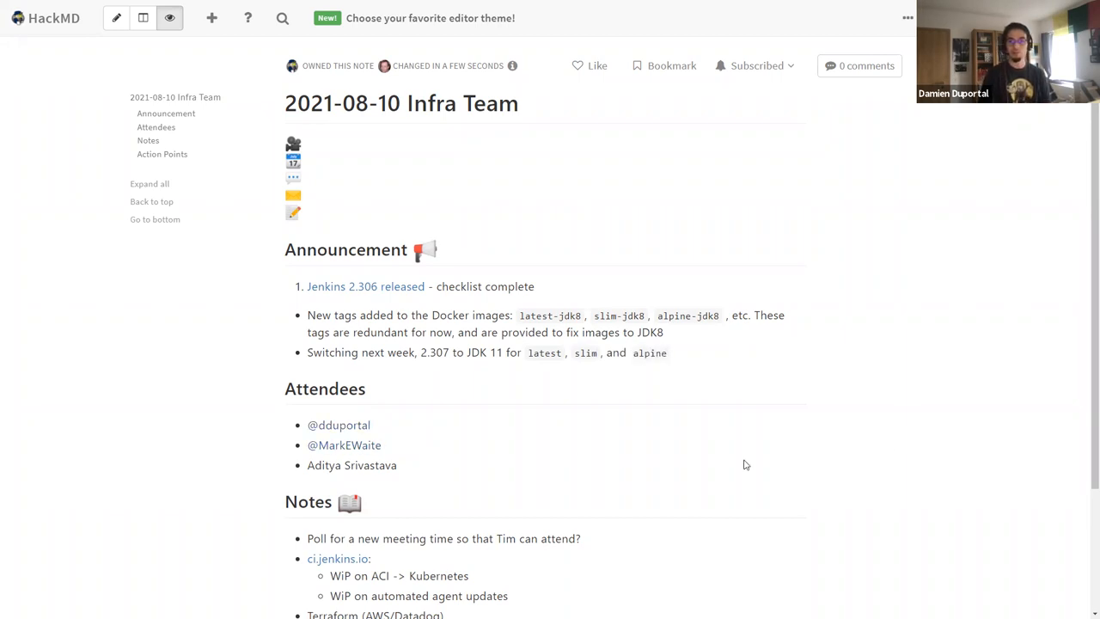
pyautogui.scroll(-3)
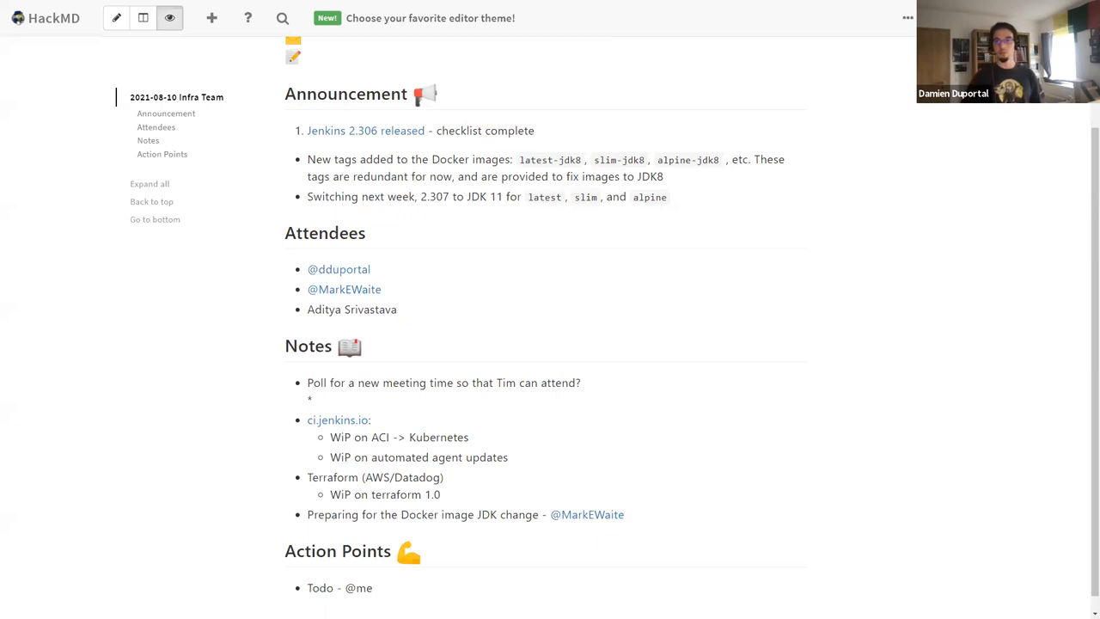
pyautogui.write('Ma')
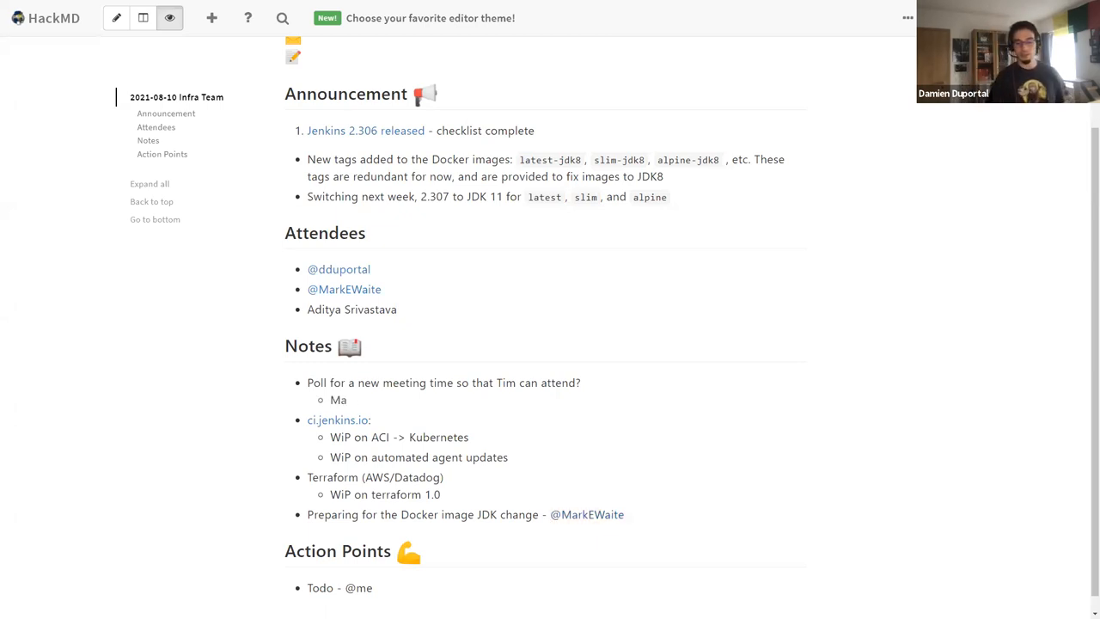
pyautogui.write('@')
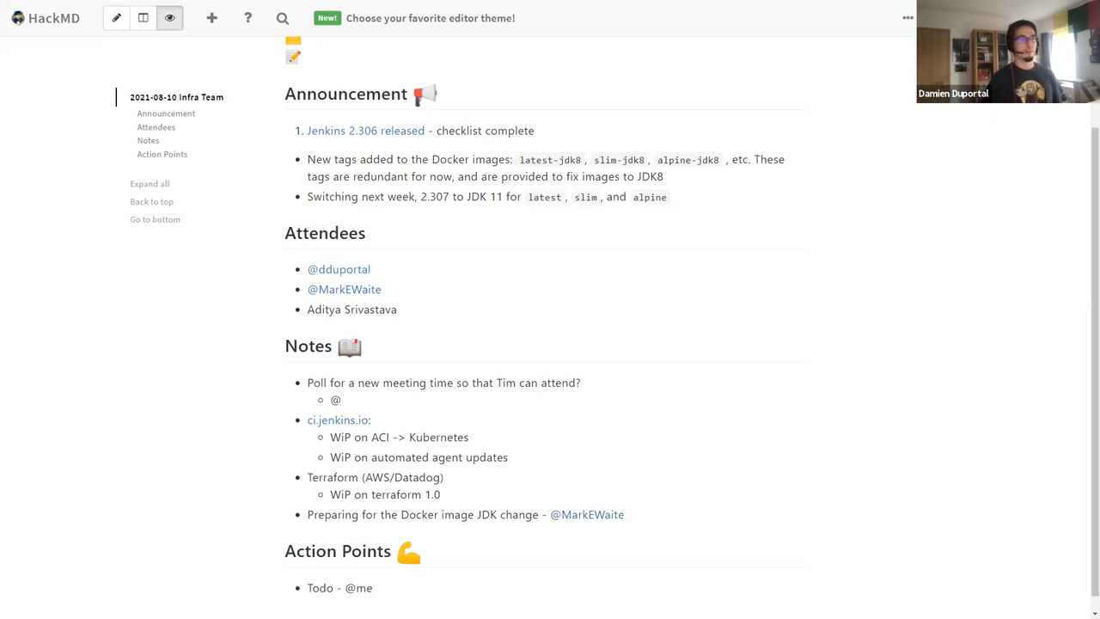
pyautogui.write('MarkEWaite')
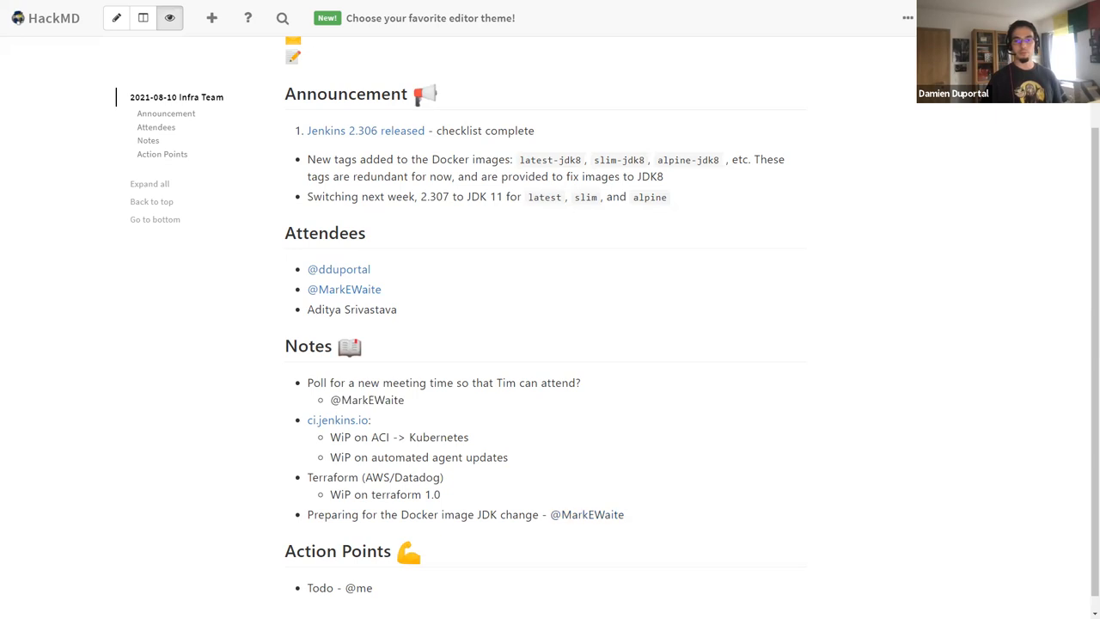
pyautogui.write('use')
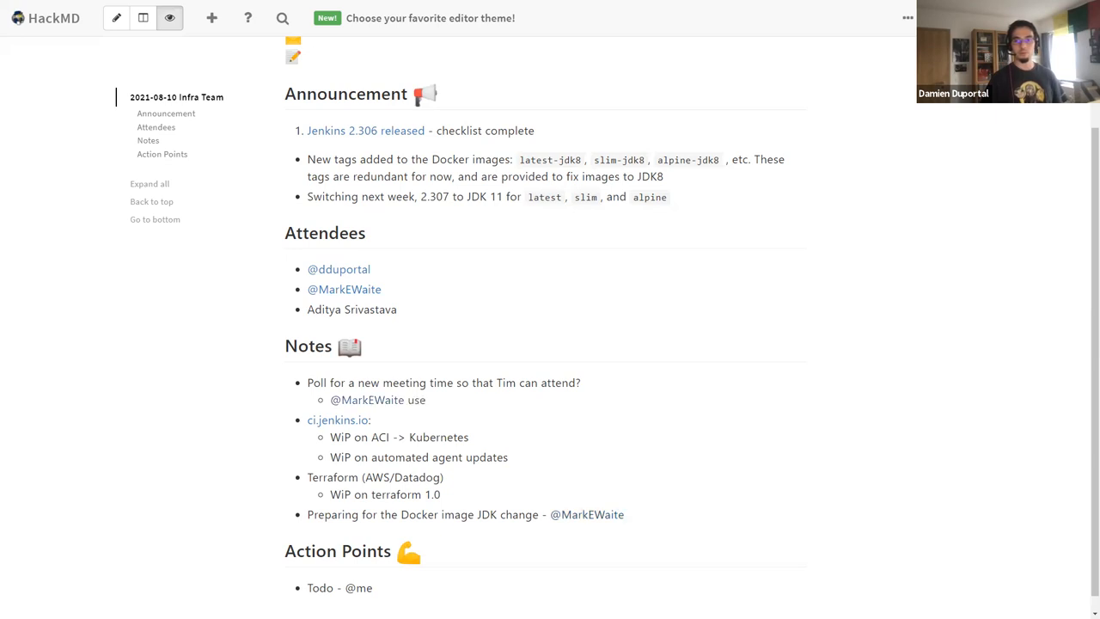
pyautogui.write('doodle')
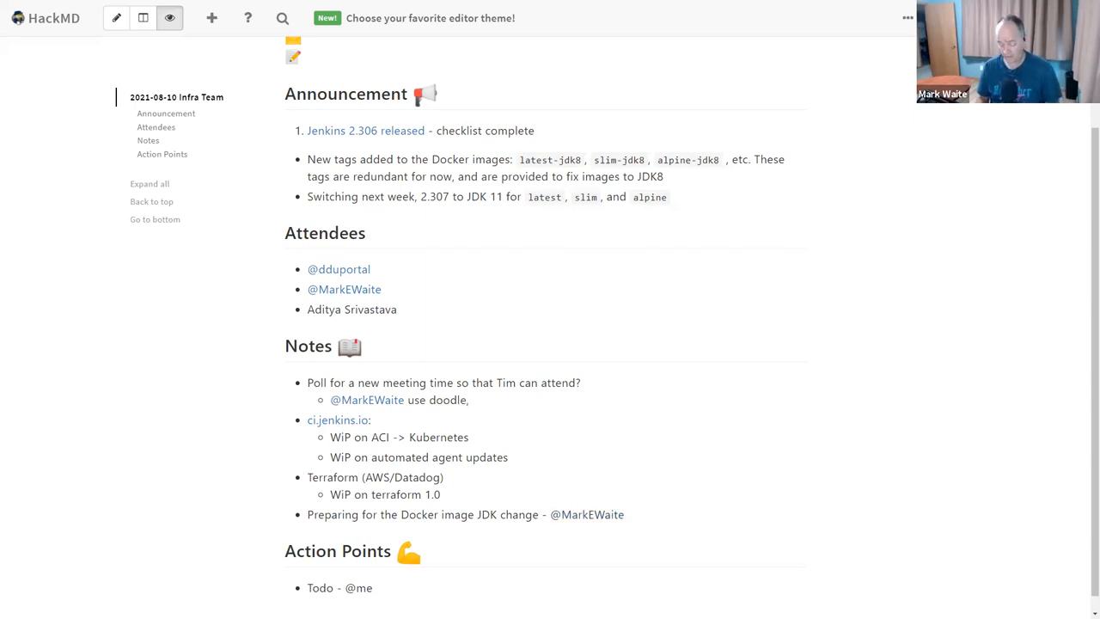
pyautogui.write(', consider using Discourse')
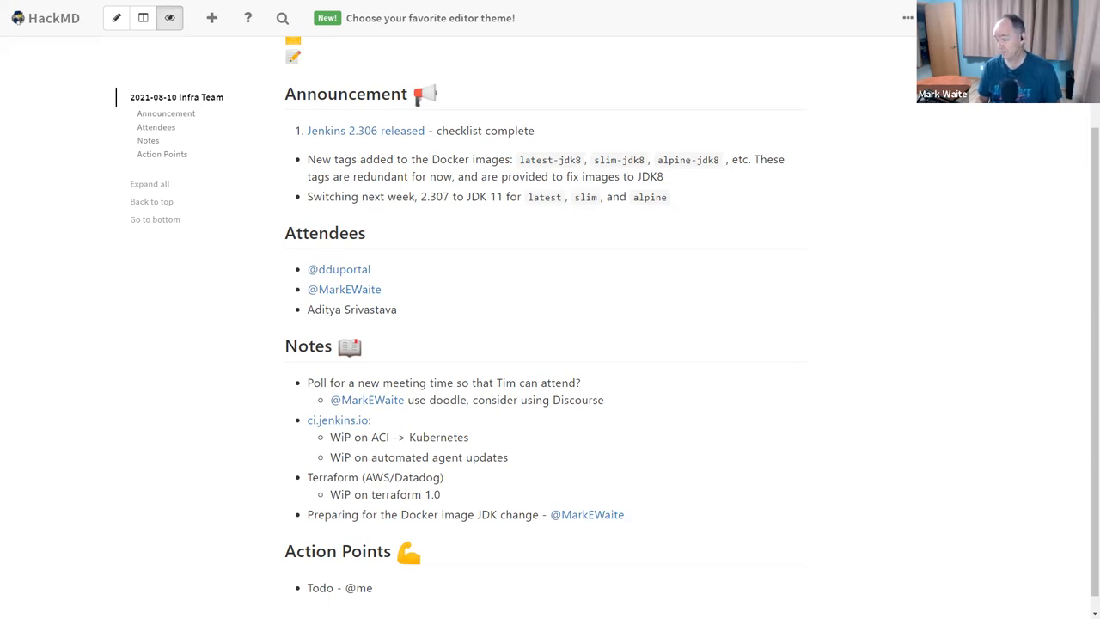
pyautogui.write('instead')
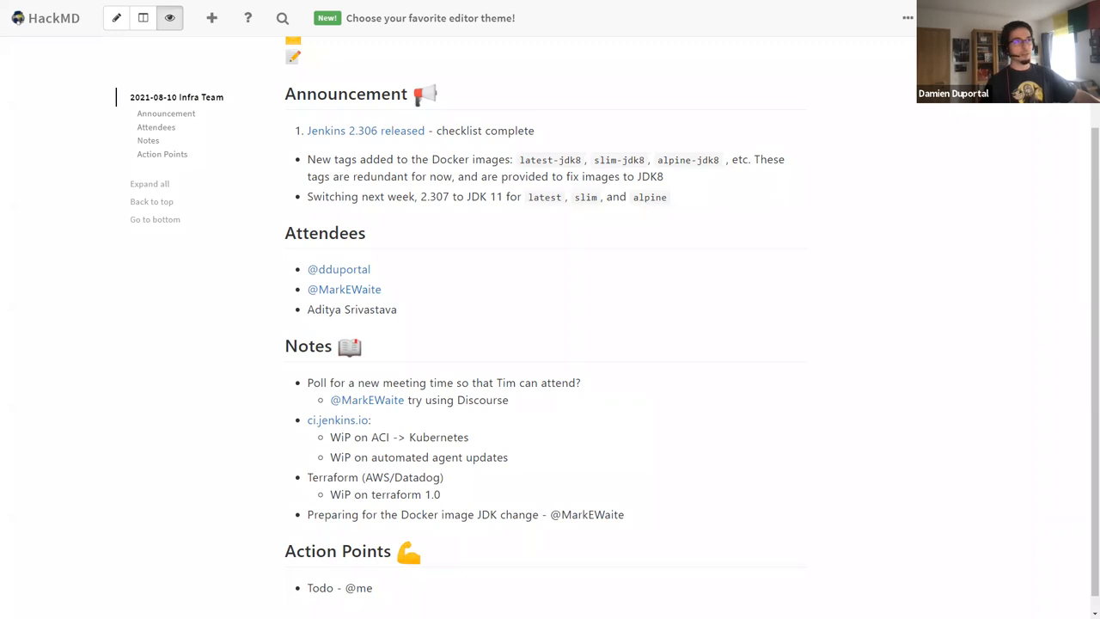
pyautogui.write('for a calendar')
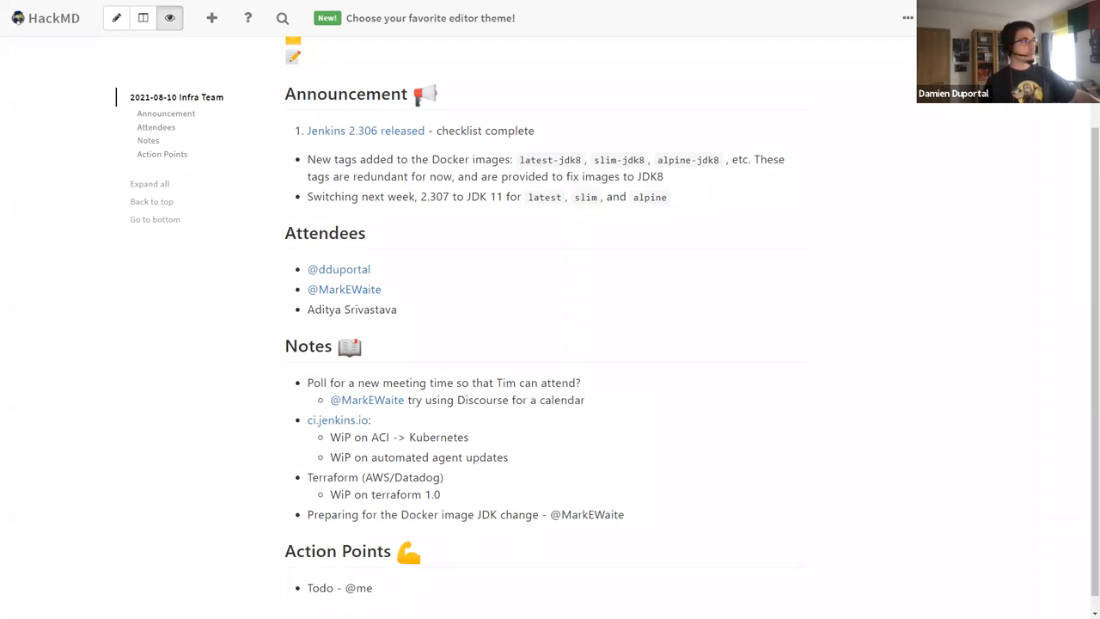
pyautogui.write('poll')
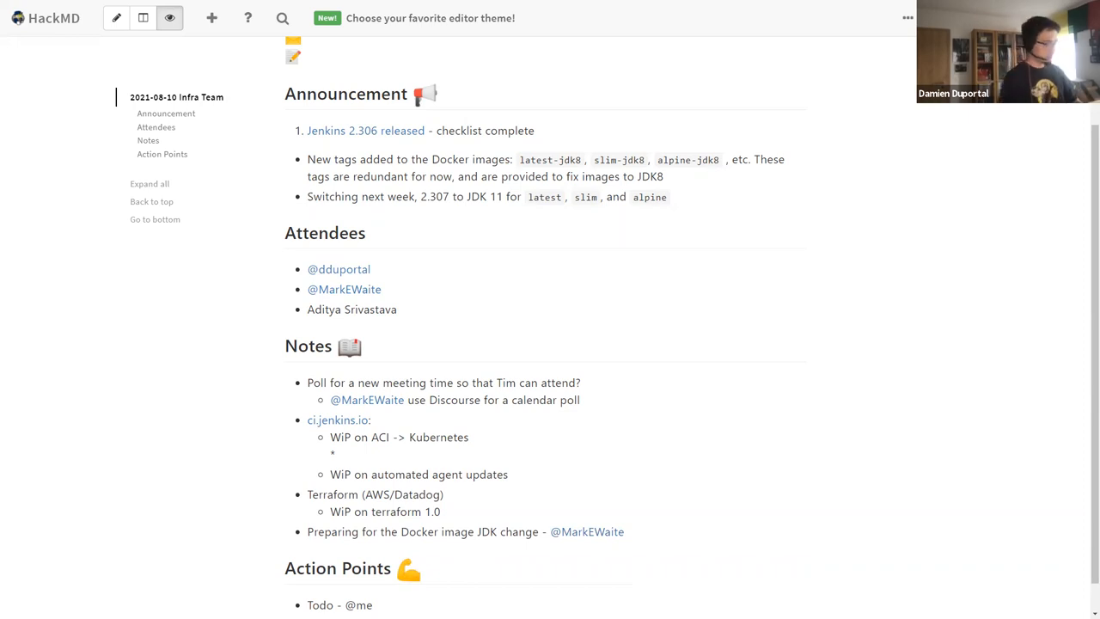
# Step: Add the nested 'Goal' bullet: move some workload from ACI agents to Kubernetes
pyautogui.write('Goal: M')
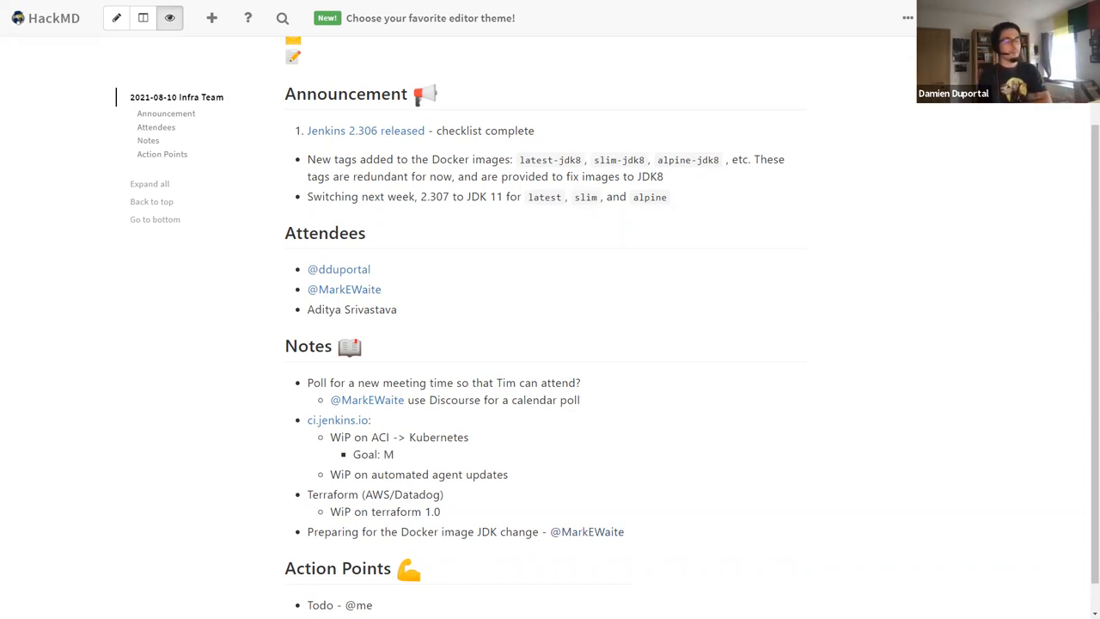
pyautogui.write('ove some workl')
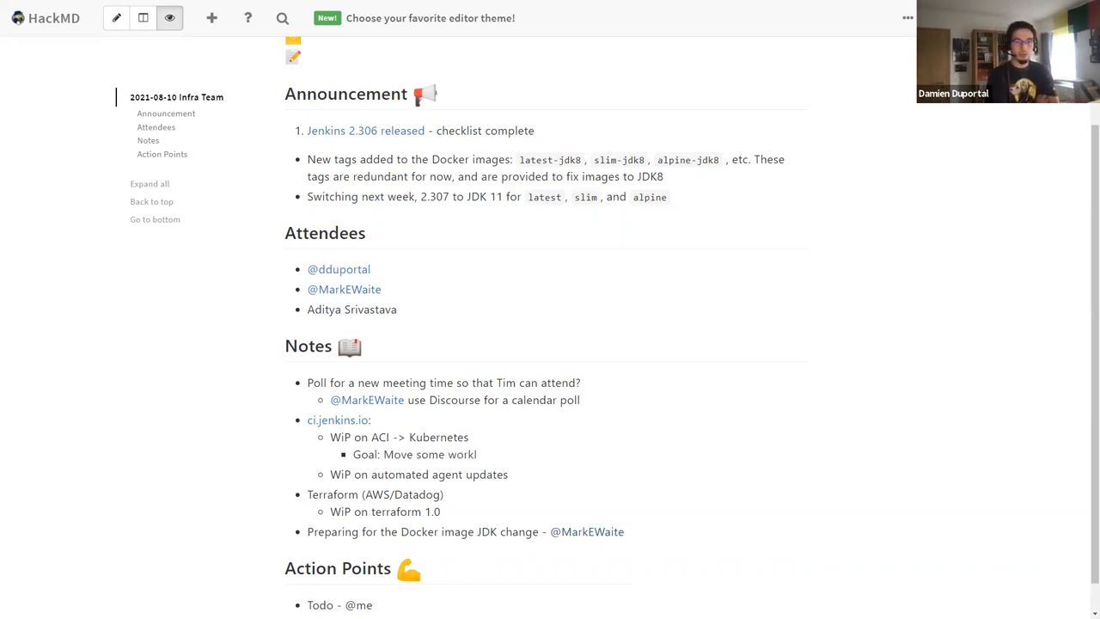
pyautogui.write('oad')
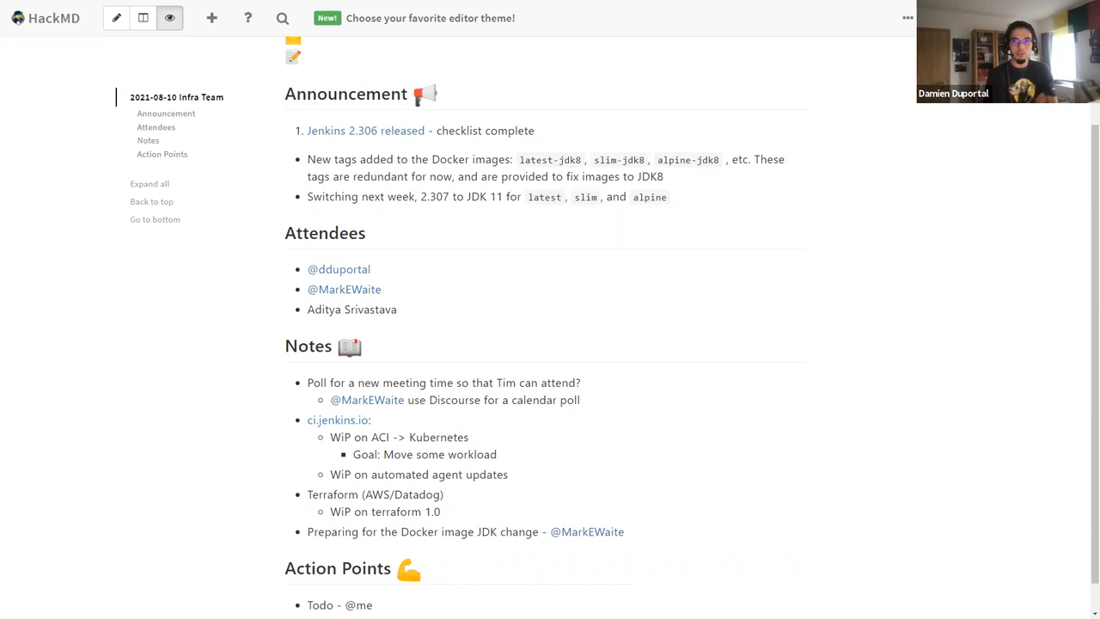
pyautogui.write('from ACI a')
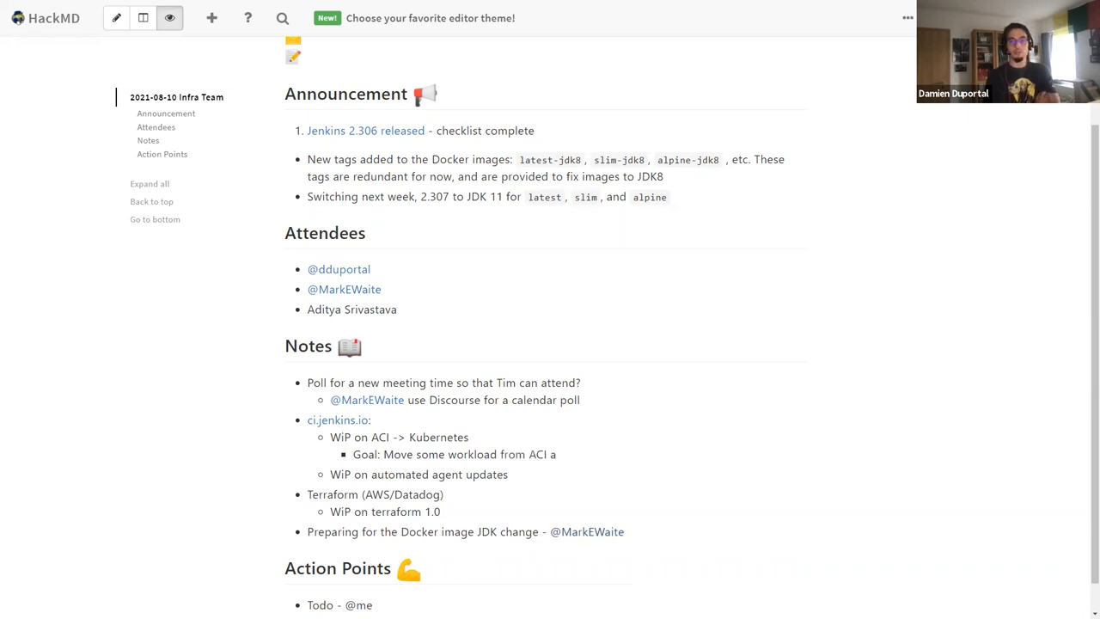
pyautogui.write('agents to Kubernetes')
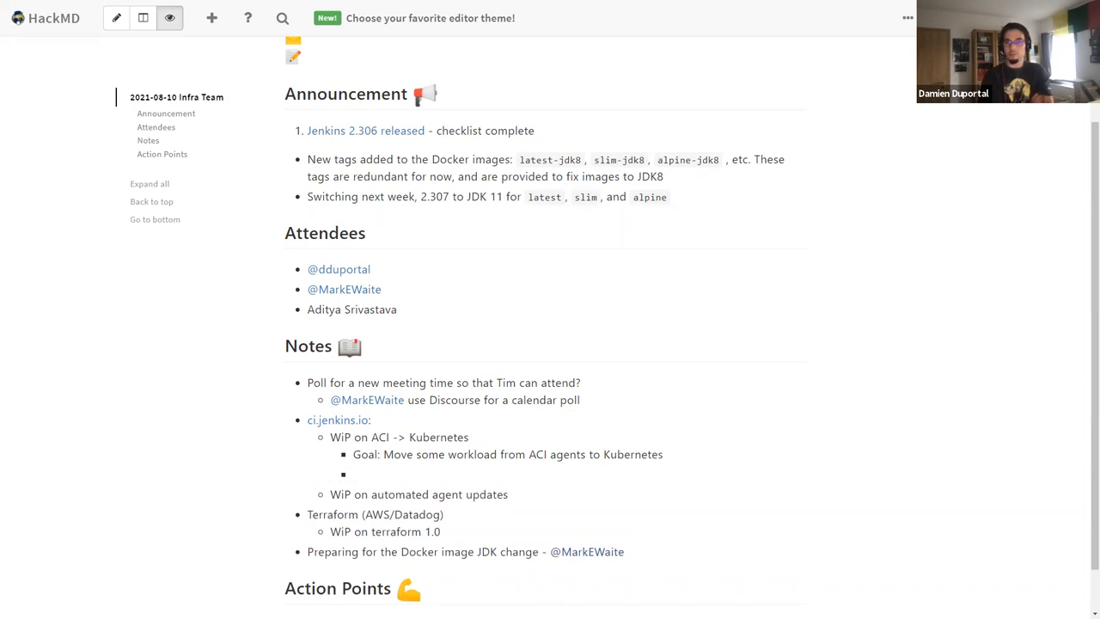
# Step: Add bullets on Puppet maintenance code for agent templates, updatecli for Azure templates, and work needed for AMI templates
pyautogui.write('Puppet')
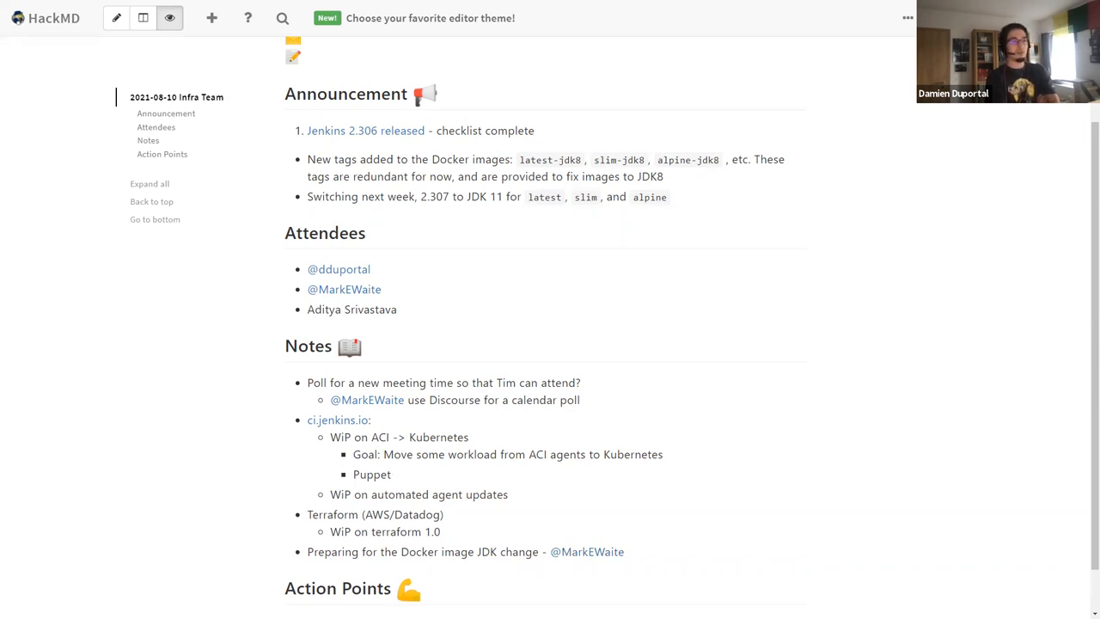
pyautogui.write('maintenance')
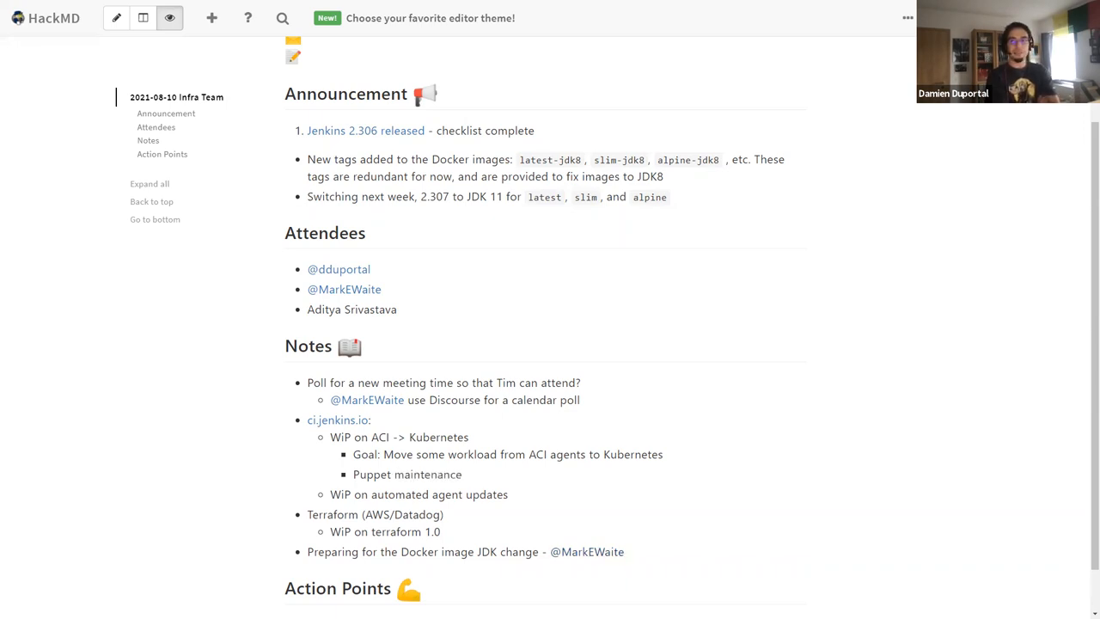
pyautogui.write('code for automatic agent template update')
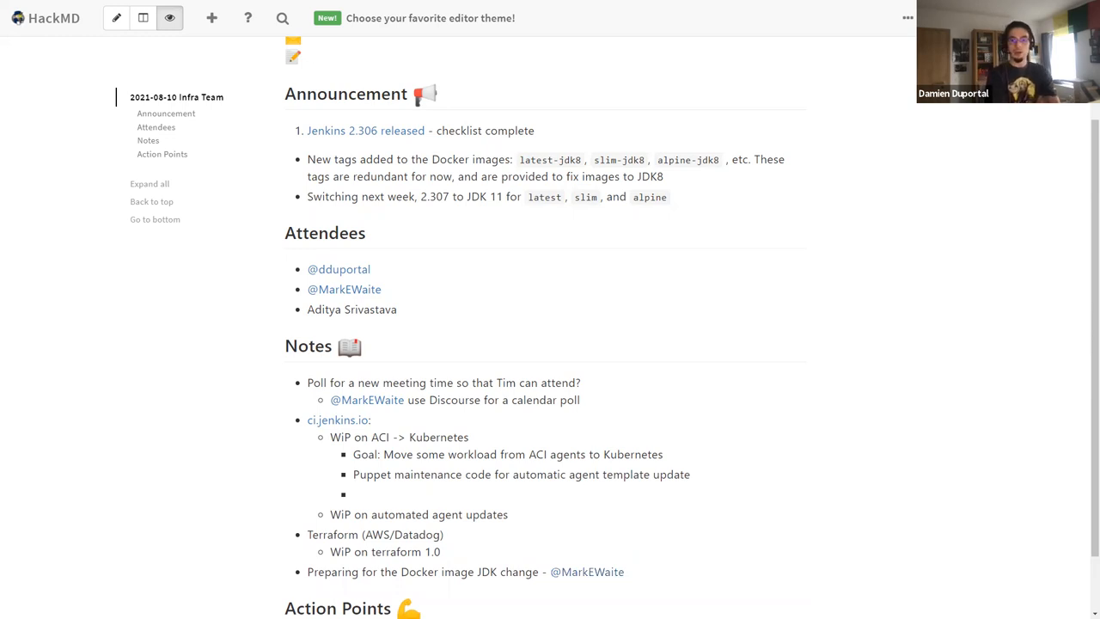
pyautogui.write('Use updatecli for')
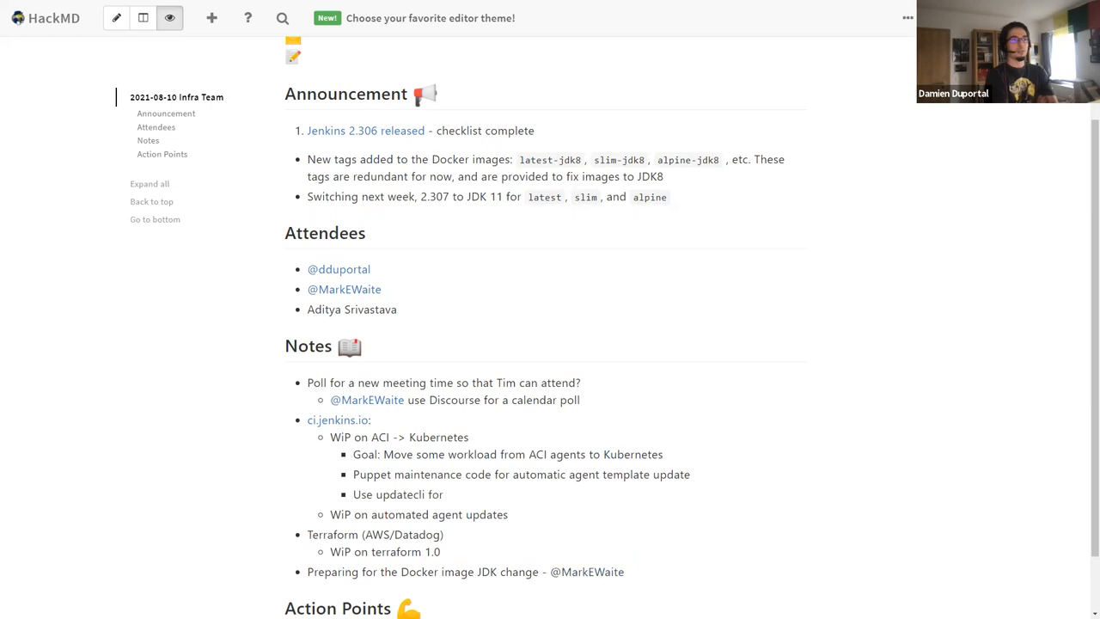
pyautogui.write('Azure templates')
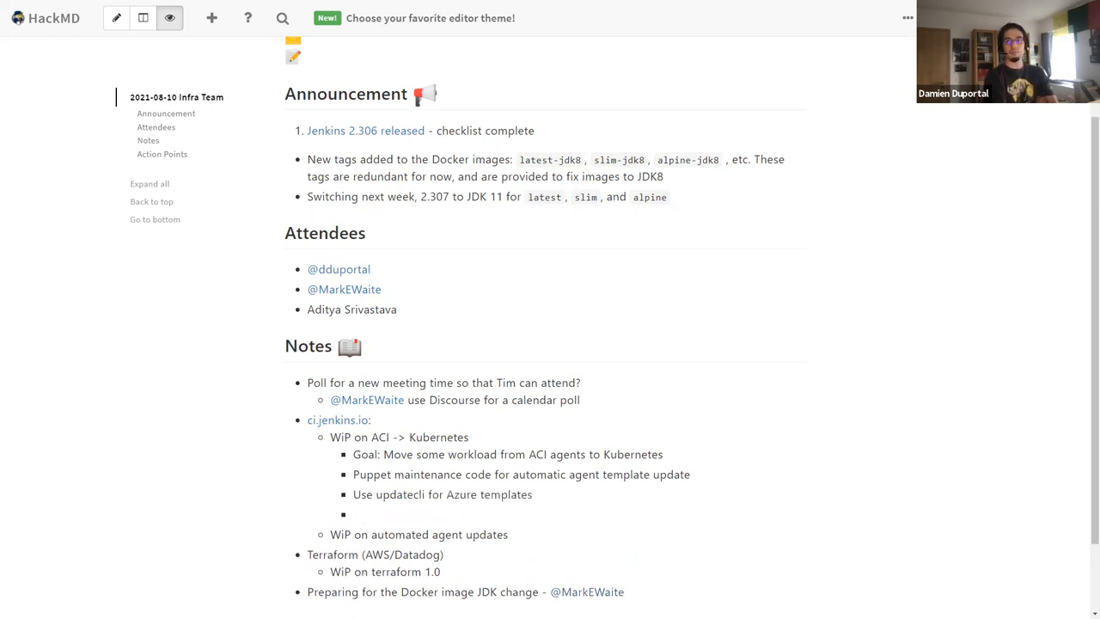
pyautogui.write('Work man')
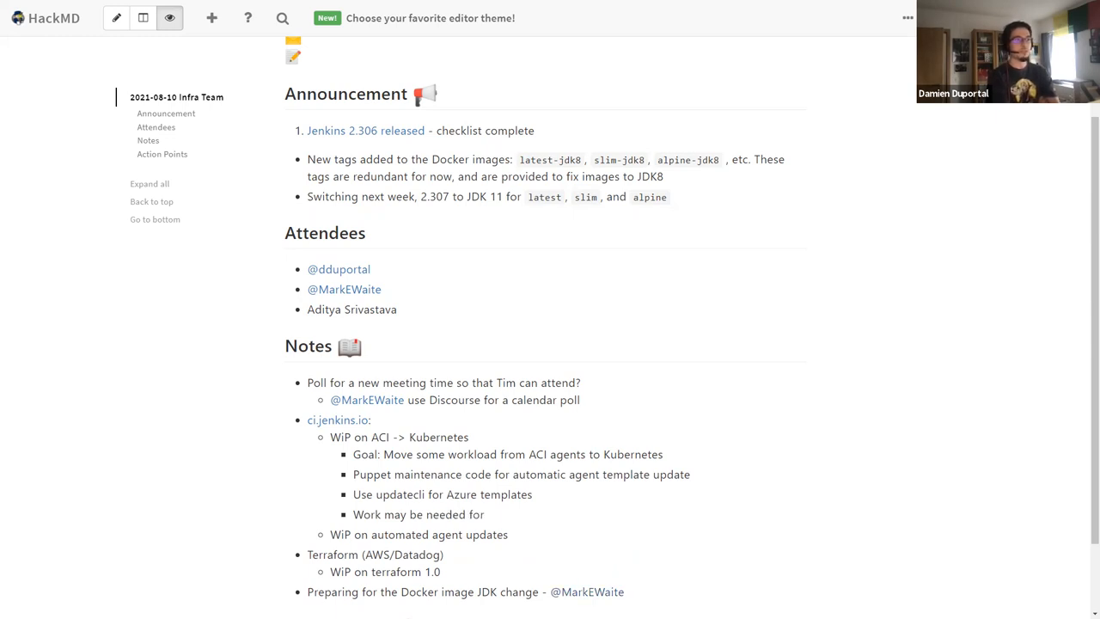
pyautogui.write('AMI templates')
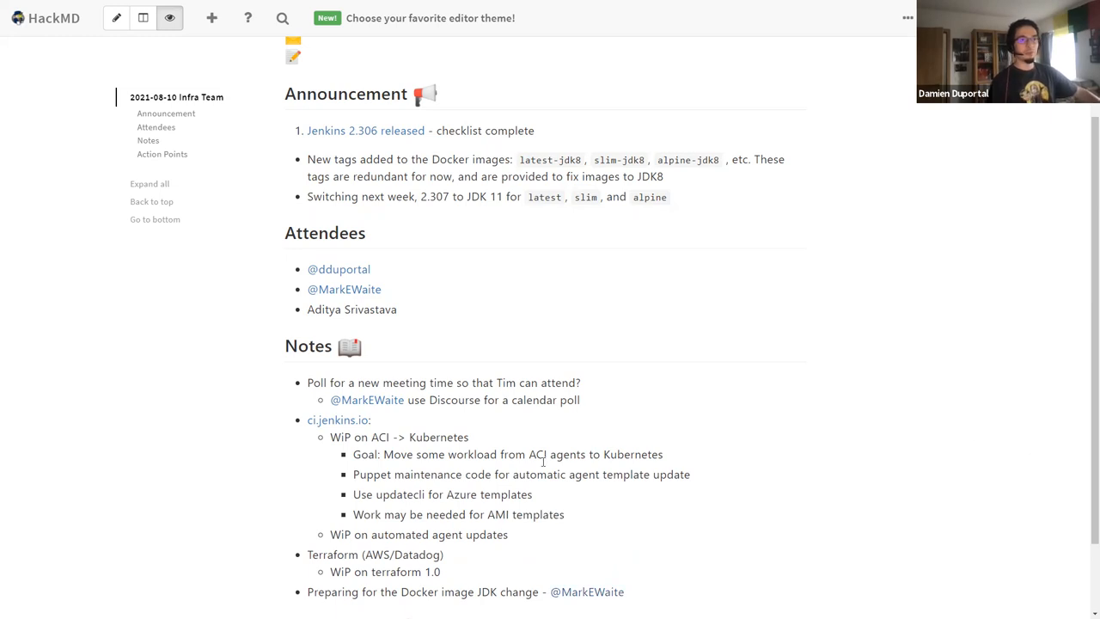
pyautogui.scroll(-3)
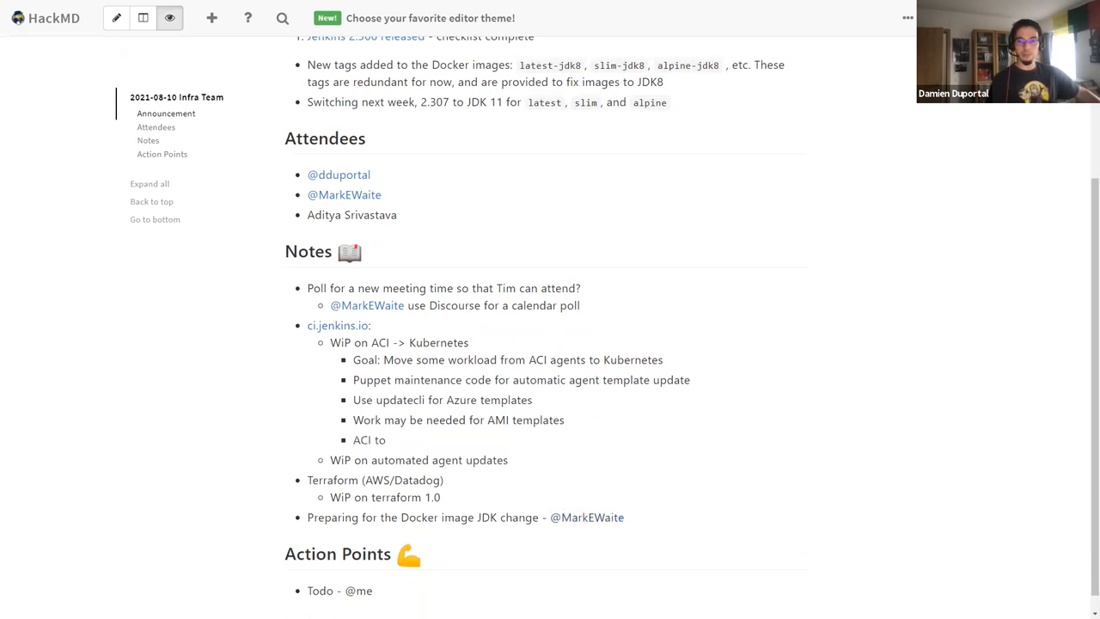
# Step: Add 'ACI to Kubernetes is the priority still' and append 'from 0.13' to the Terraform 1.0 line
pyautogui.write('Kubernetes is the priority still')
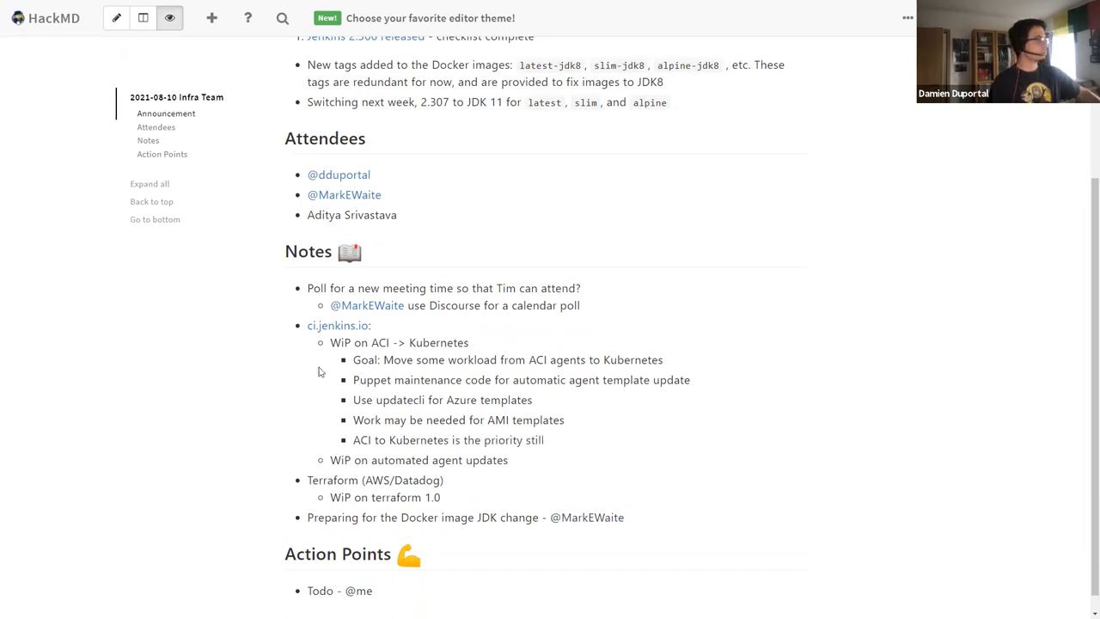
pyautogui.scroll(-3)
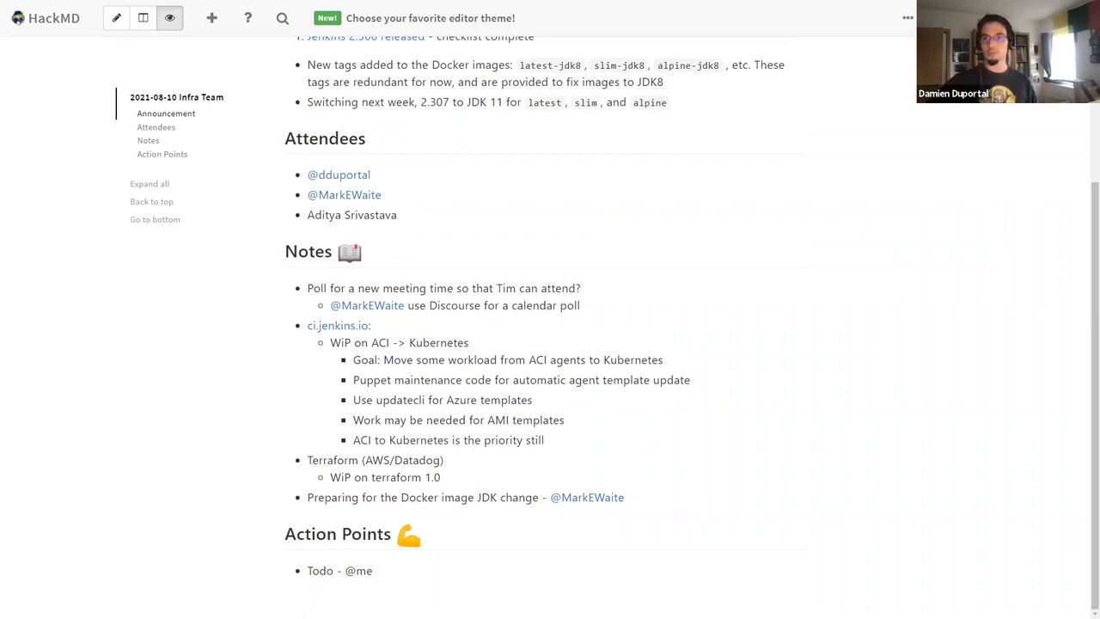
pyautogui.write('from 0.13')
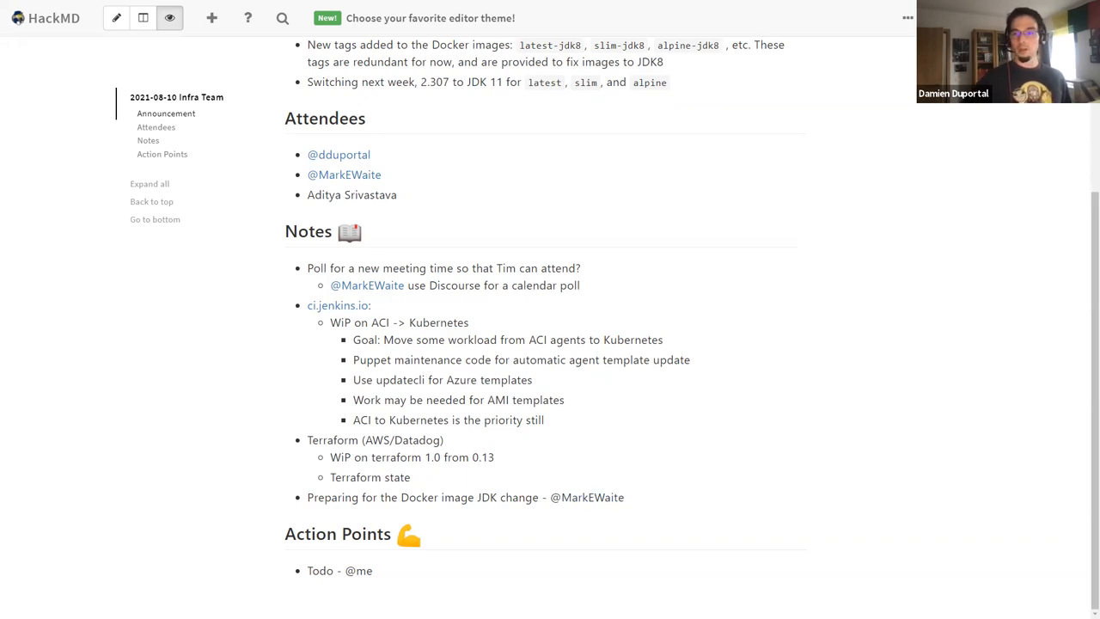
# Step: Finish 'Terraform state and syntax solidified as terraform LTS' and add sub-point 'Need to update our Terraform modules'
pyautogui.write('and syntax')
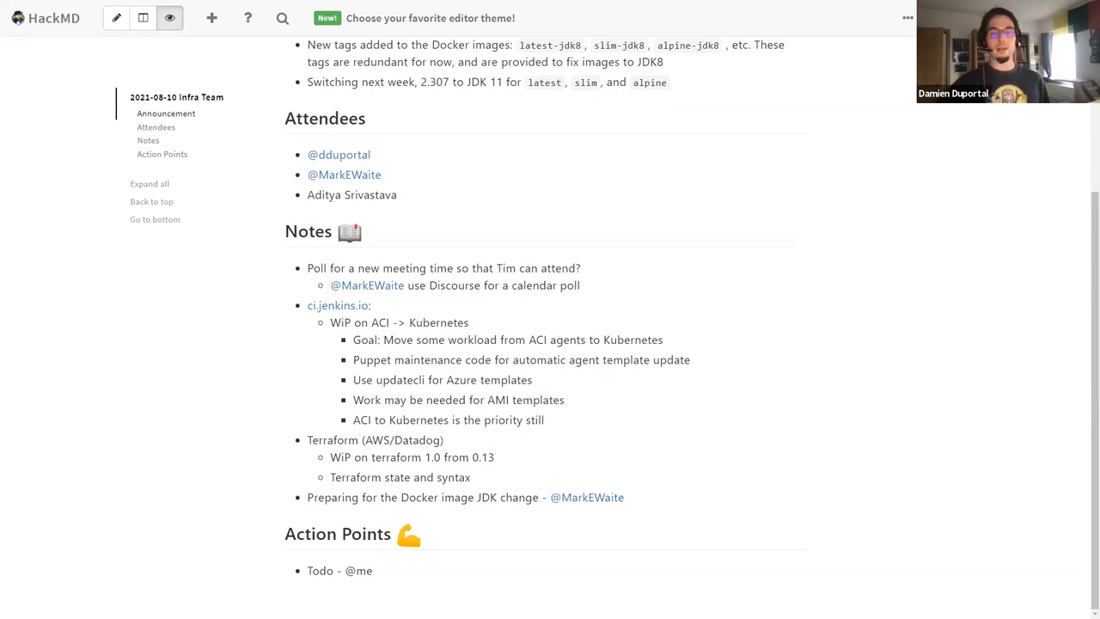
pyautogui.write('solidified')
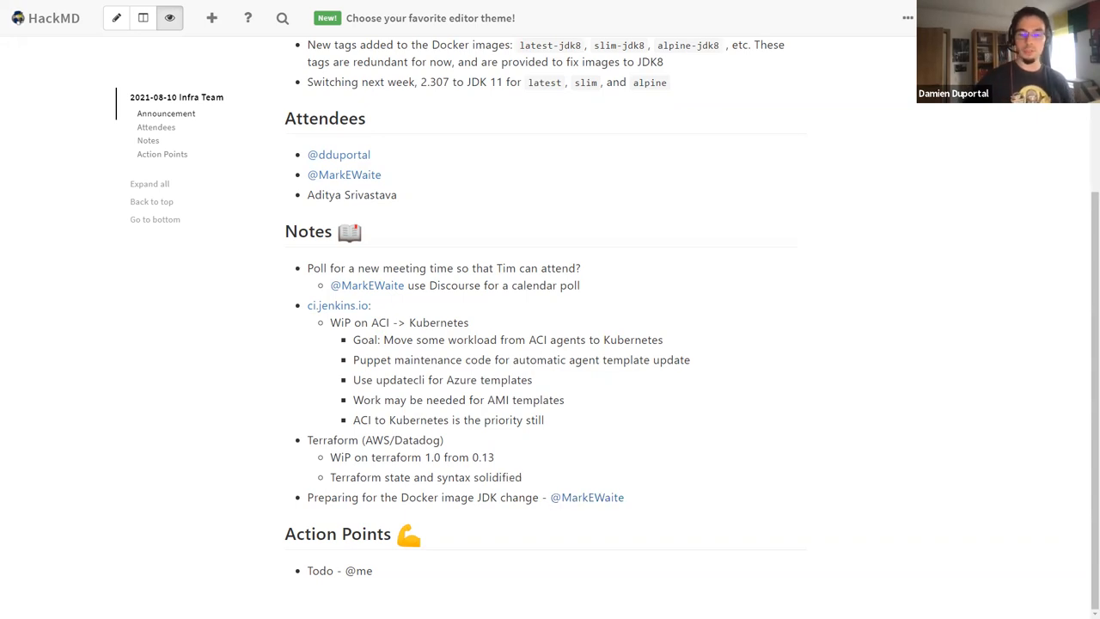
pyautogui.write('as')
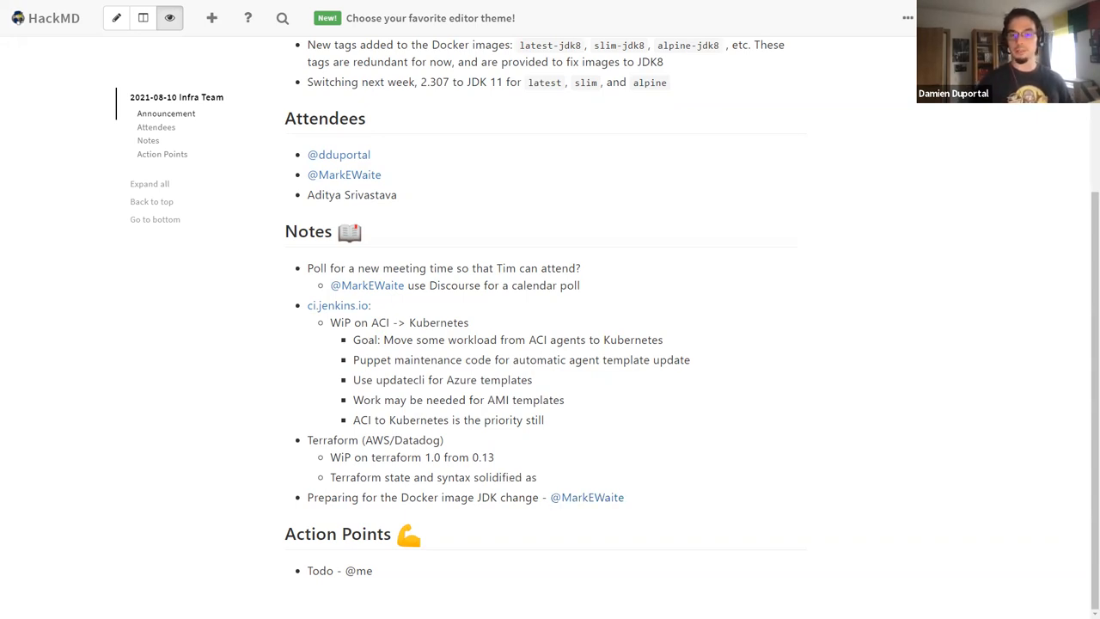
pyautogui.write('terraform LTS')
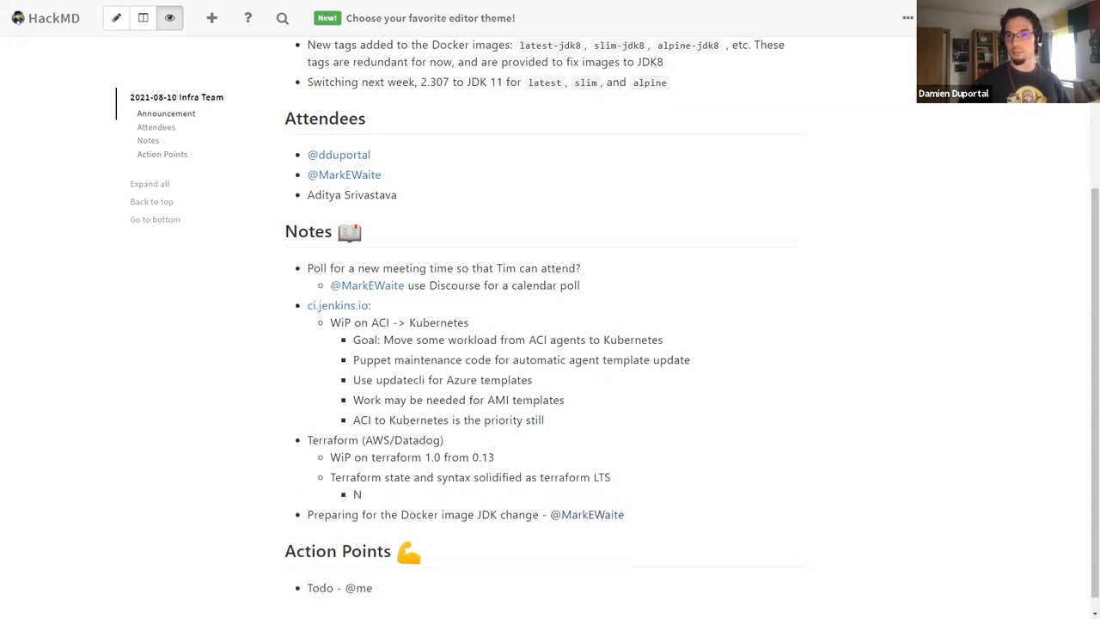
pyautogui.write('eed to update our')
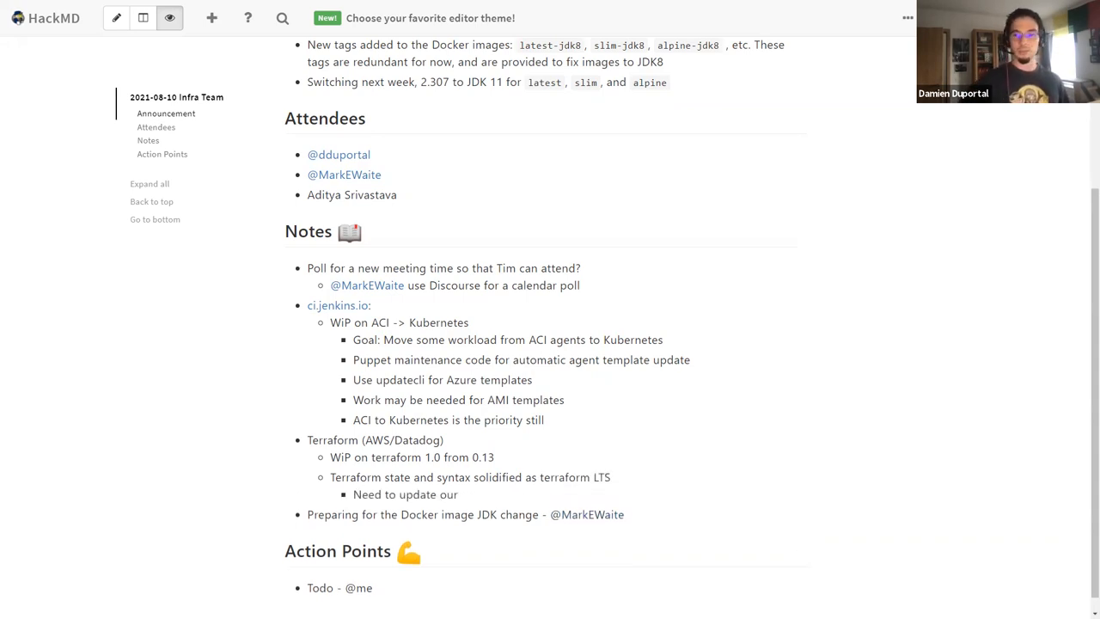
pyautogui.write('Terraform modules')
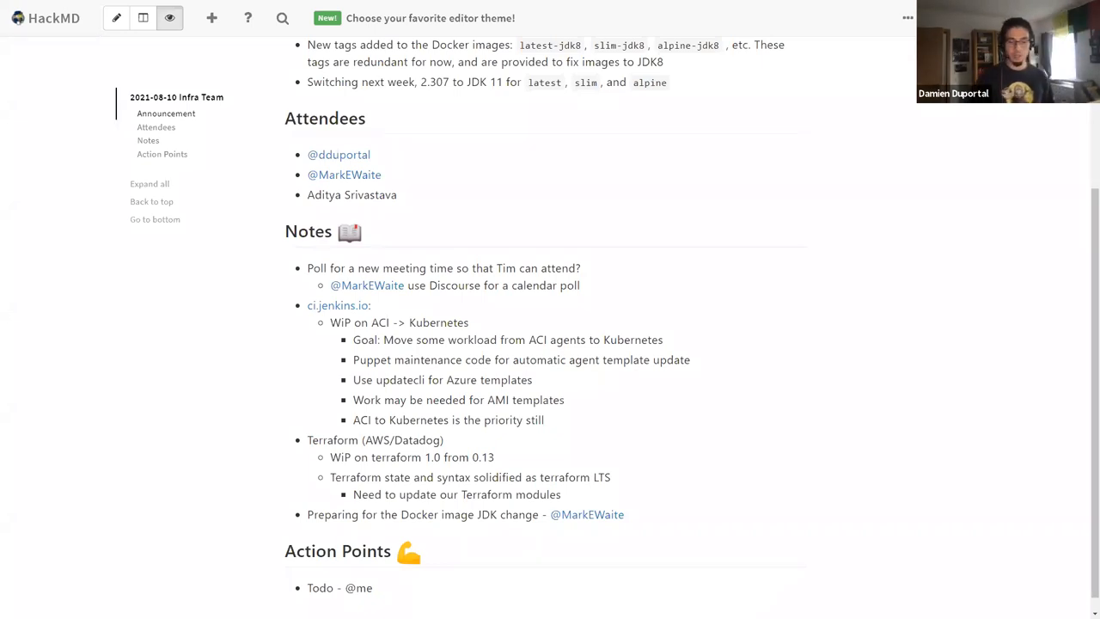
# Step: Add 'We need the change because we will be running on' with sub-bullets Digital Ocean, Scaleway and Oracle Cloud
pyautogui.write('We need the change because we will be running on')
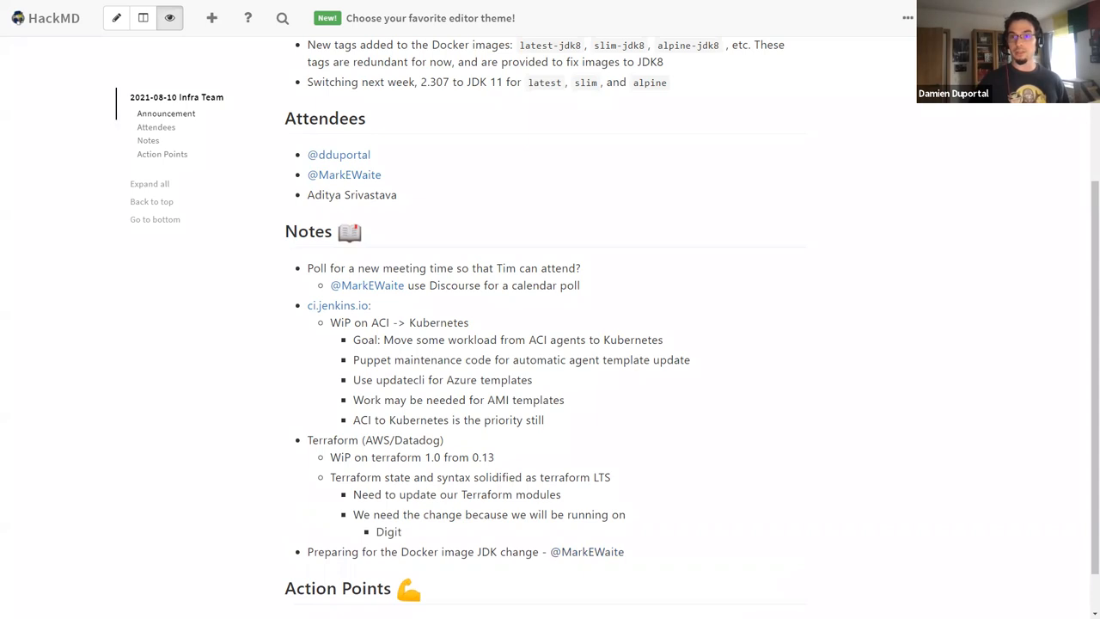
pyautogui.write('Digital Ocean')
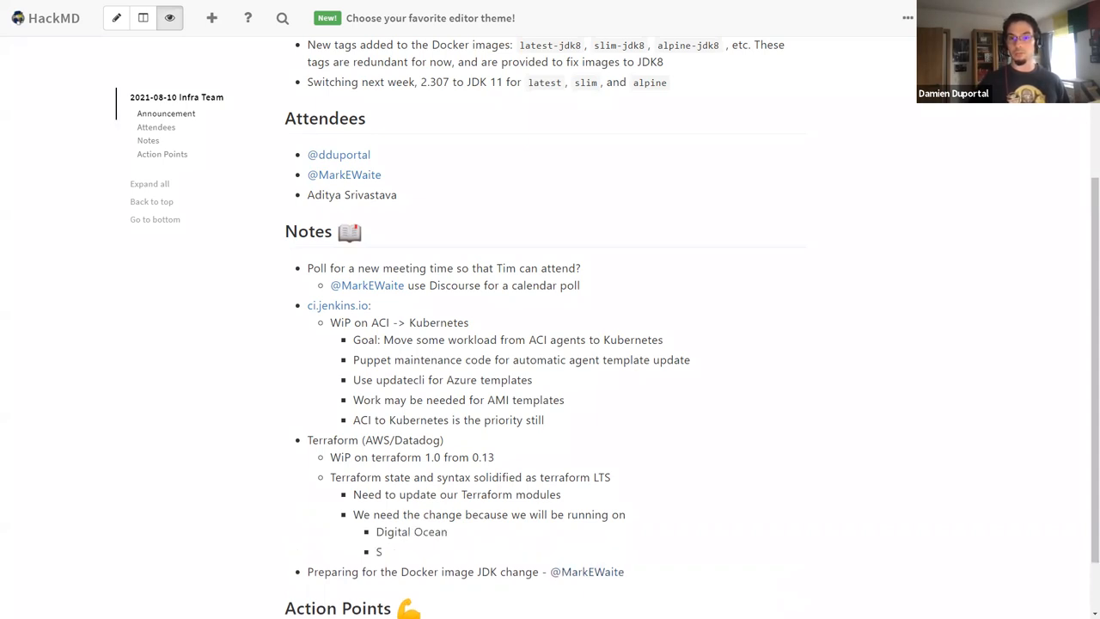
pyautogui.write('aleway')
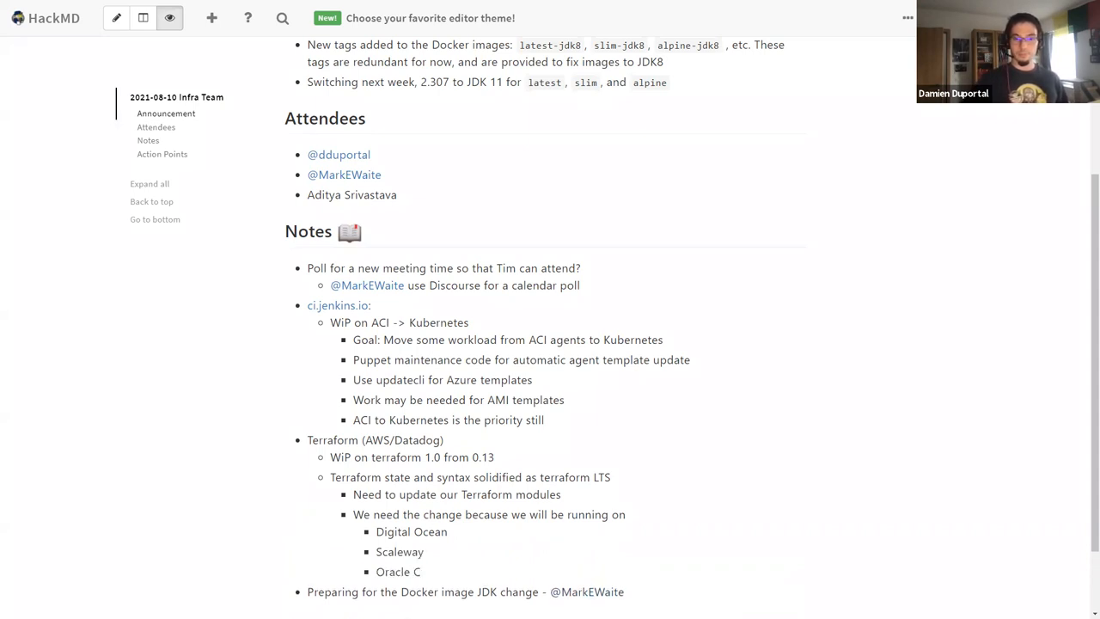
pyautogui.write('loud')
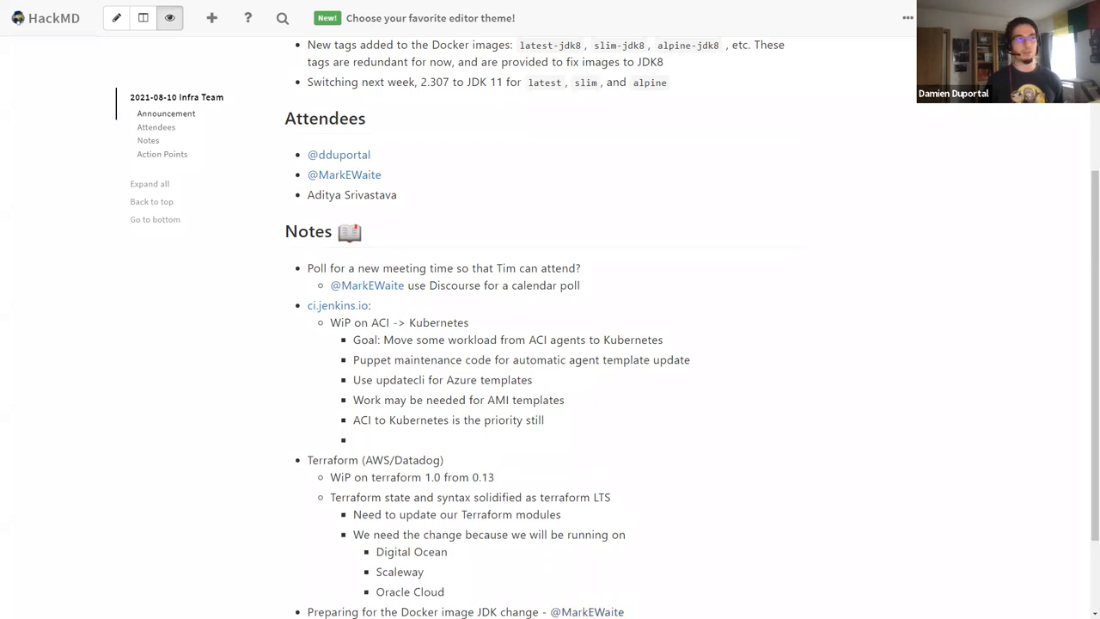
# Step: Add 'Will switch ruby container jobs initially (puppet code)' and sub-point 'Once one template is ready, can use for others'
pyautogui.write('wl')
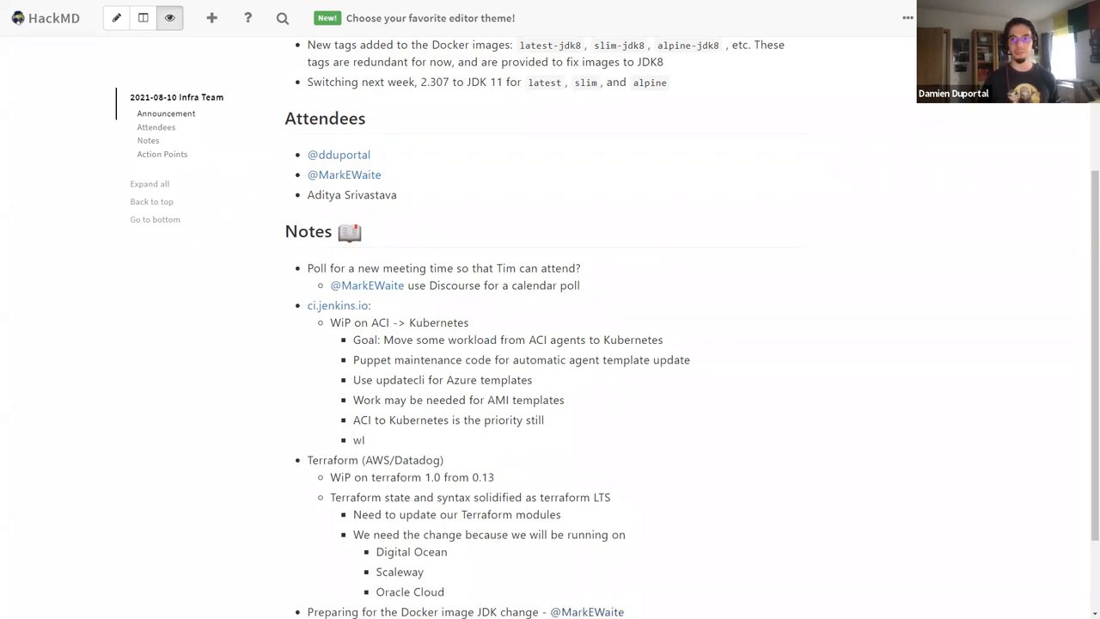
pyautogui.write('Will')
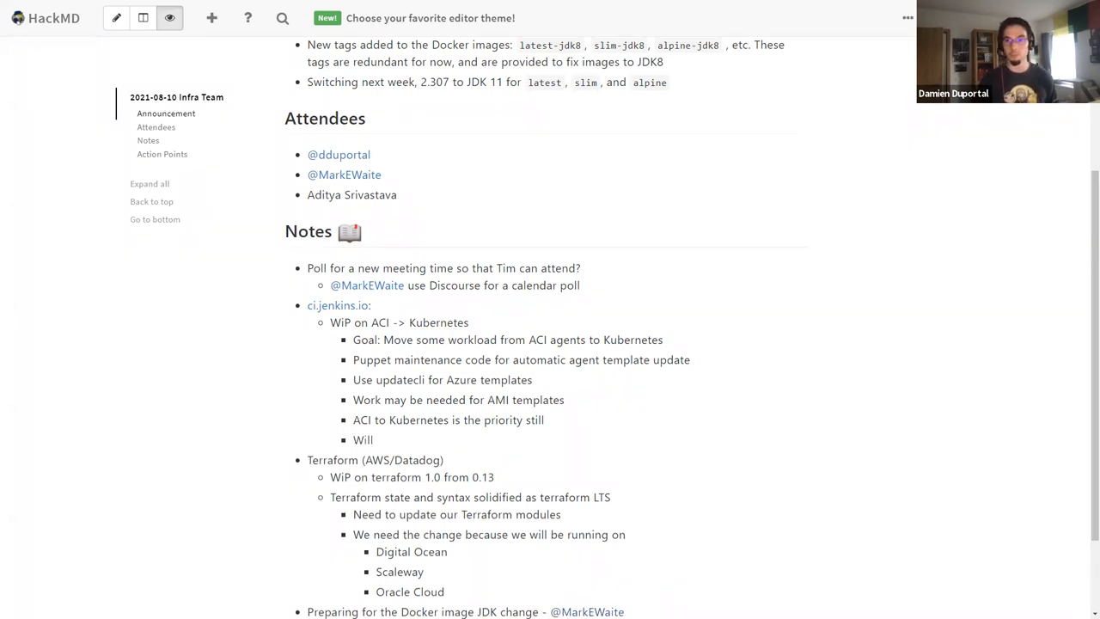
pyautogui.write('switch ruby')
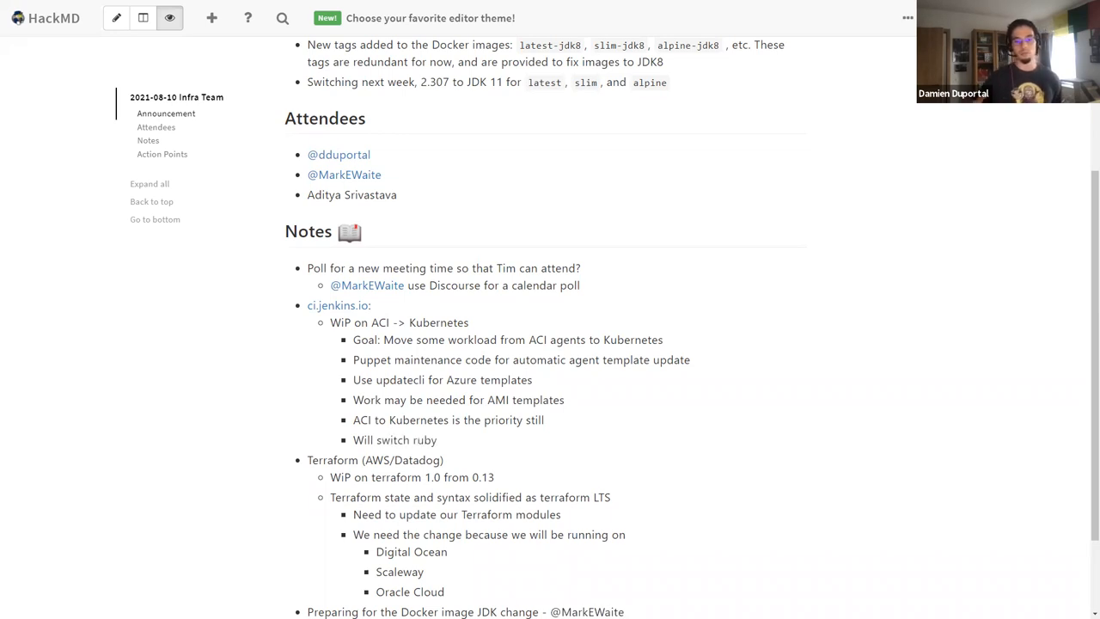
pyautogui.write('container')
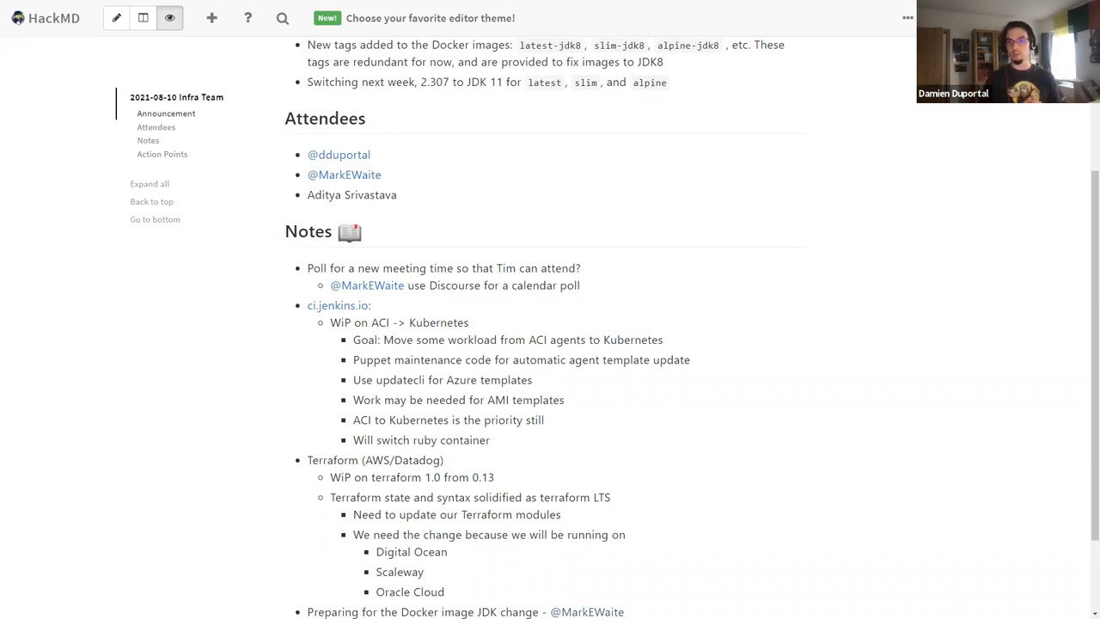
pyautogui.write('jobs initiali')
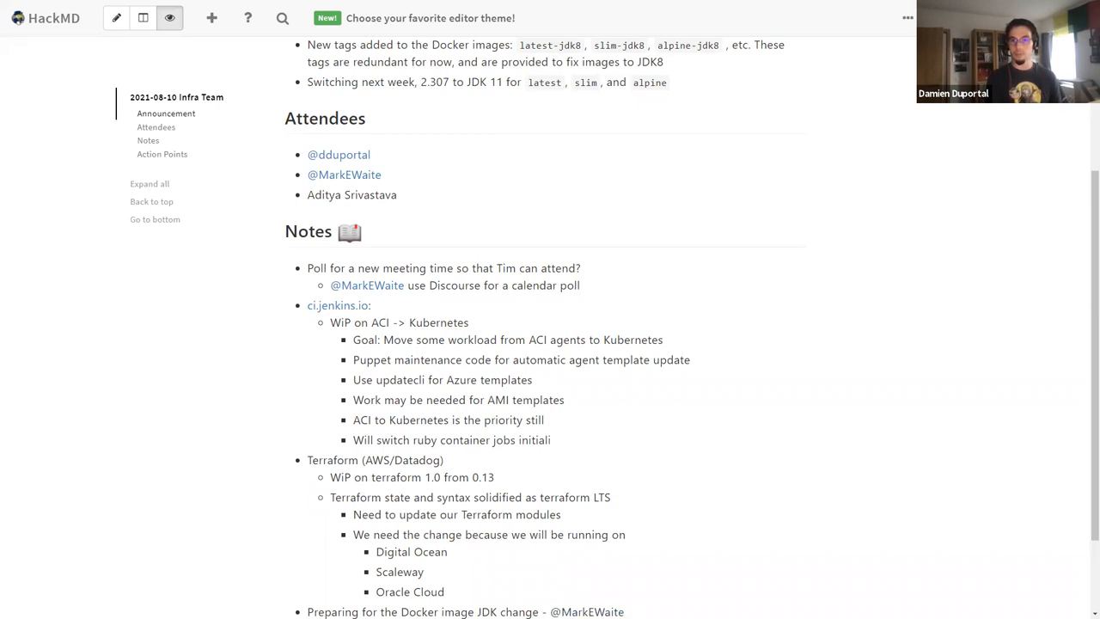
pyautogui.write('()')
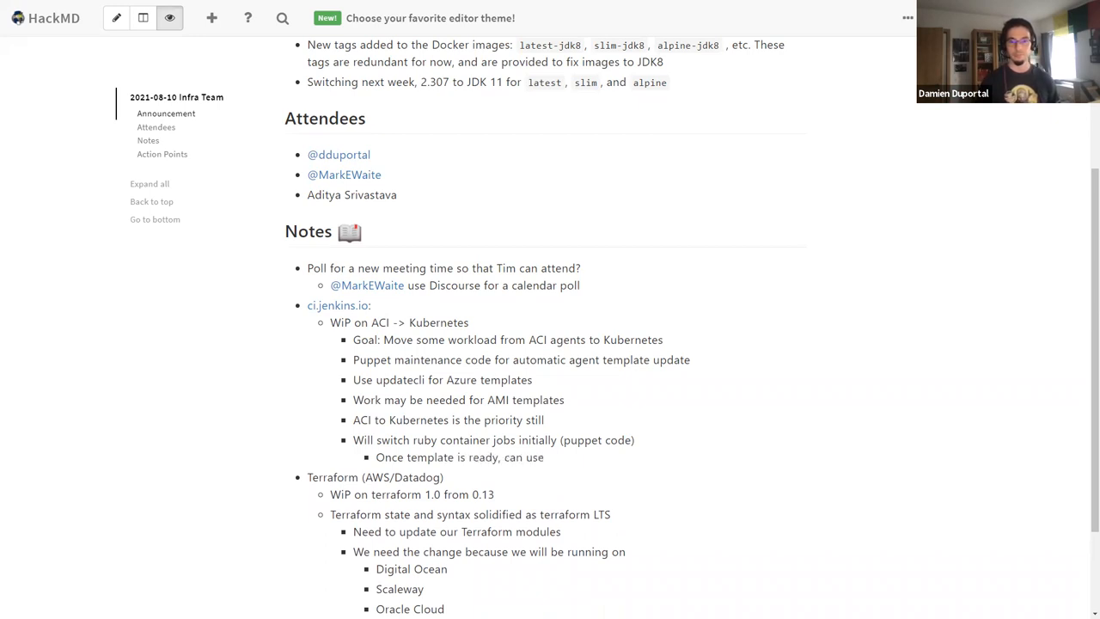
pyautogui.write('for others')
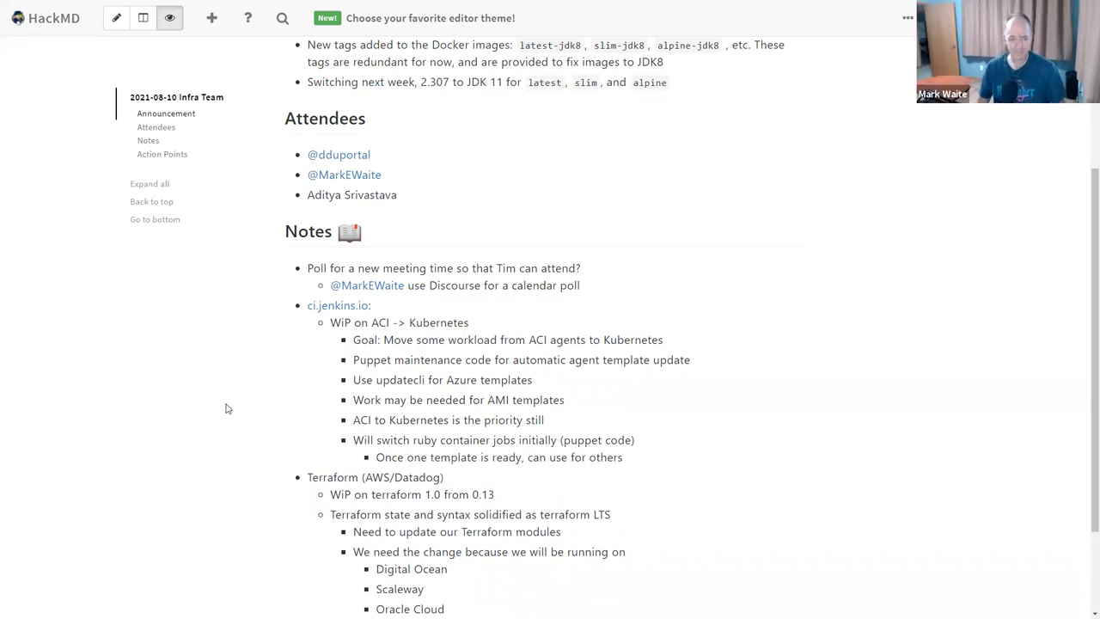
# Step: Scroll down through the ci.jenkins.io notes toward the Docker JDK item
pyautogui.scroll(-3)
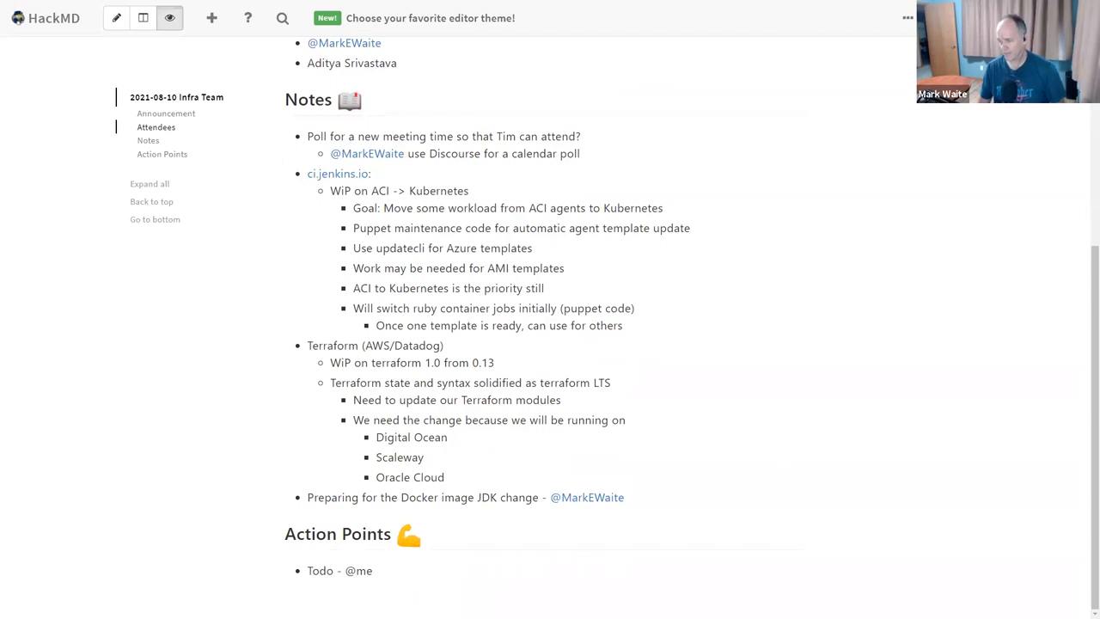
pyautogui.moveTo(914, 492)
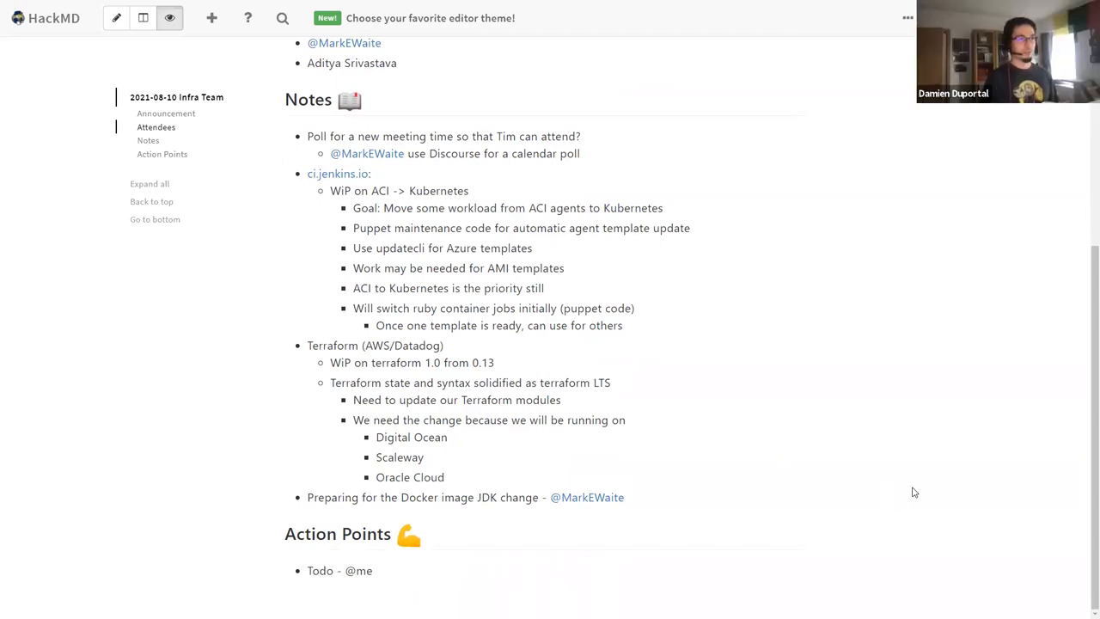
pyautogui.moveTo(601, 529)
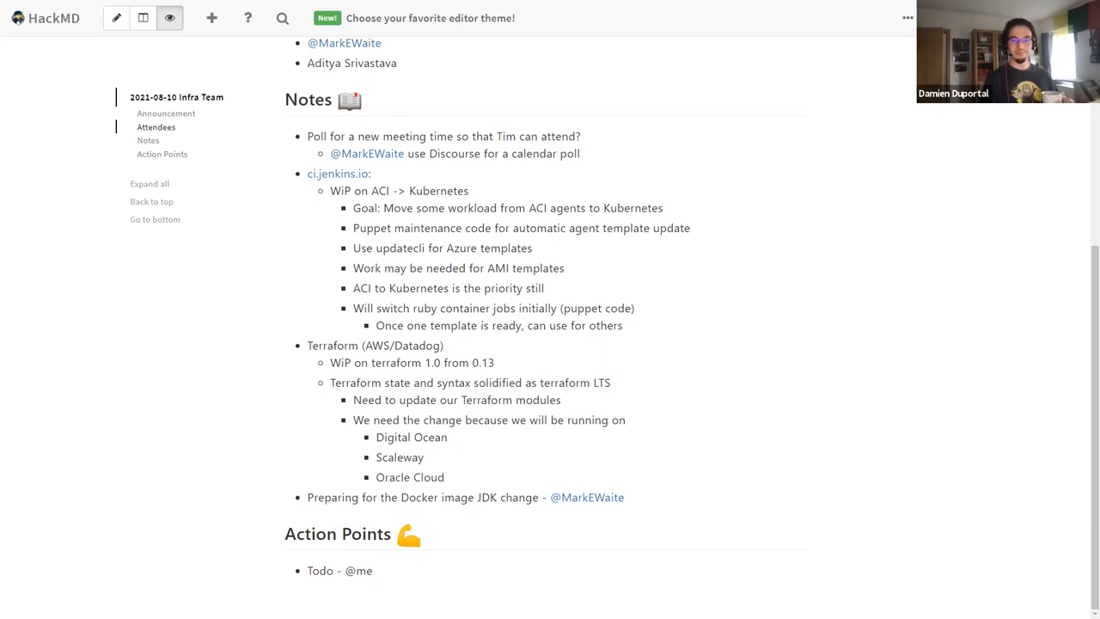
pyautogui.moveTo(626, 404)
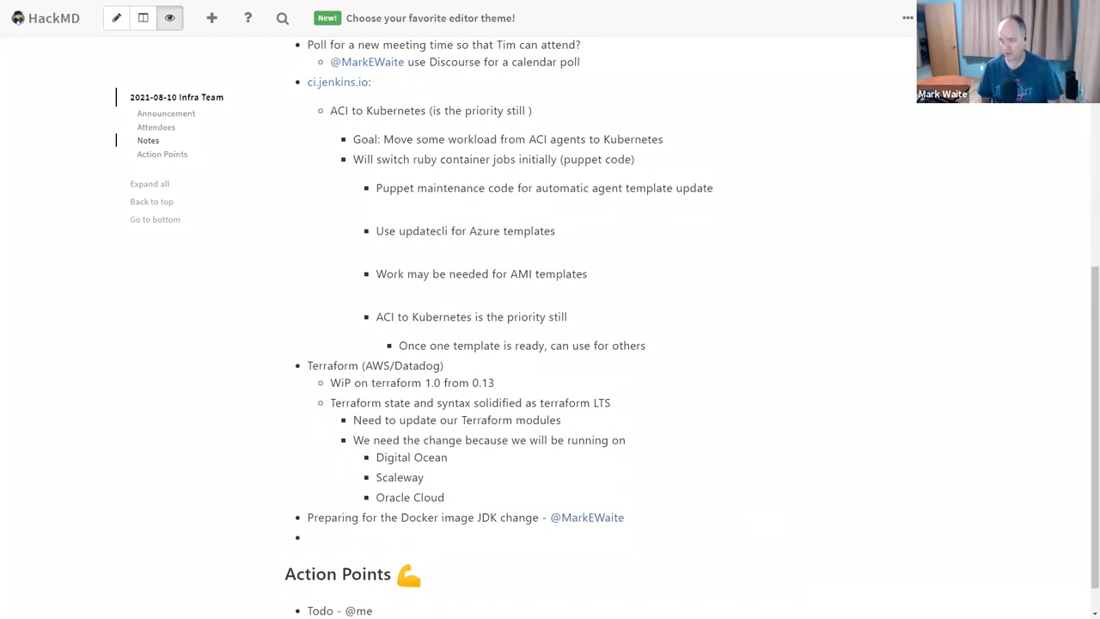
# Step: Add Docker JDK sub-point 'Agent image changes in addition to the controller image' and review the regrouped Puppet bullets
pyautogui.write('Agent image changes in')
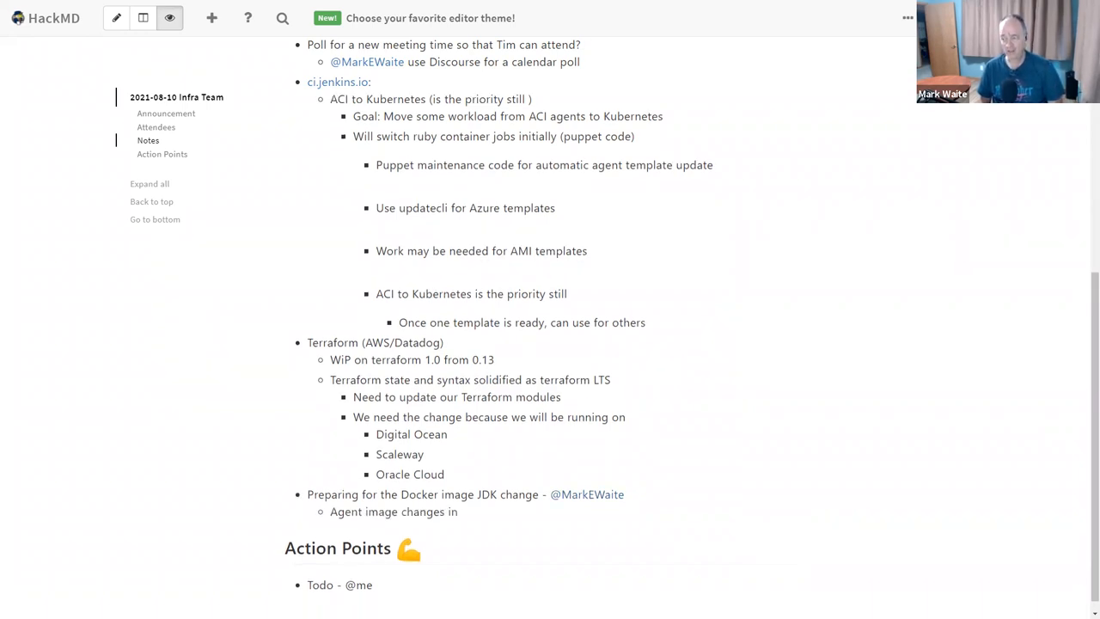
pyautogui.write('addition to the controller iamge')
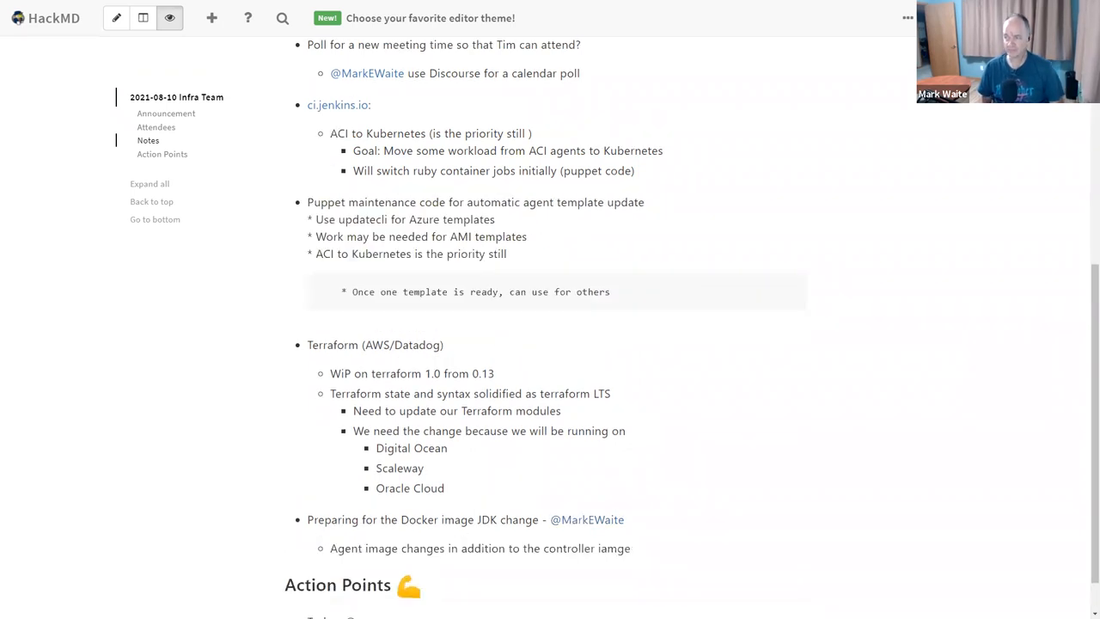
pyautogui.scroll(-3)
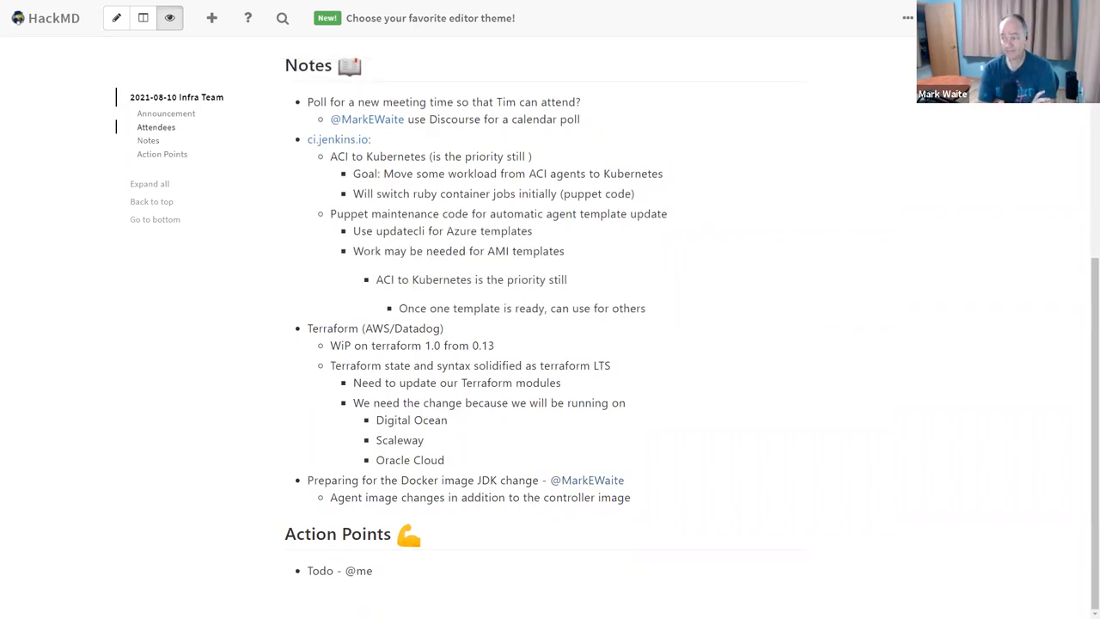
pyautogui.scroll(-3)
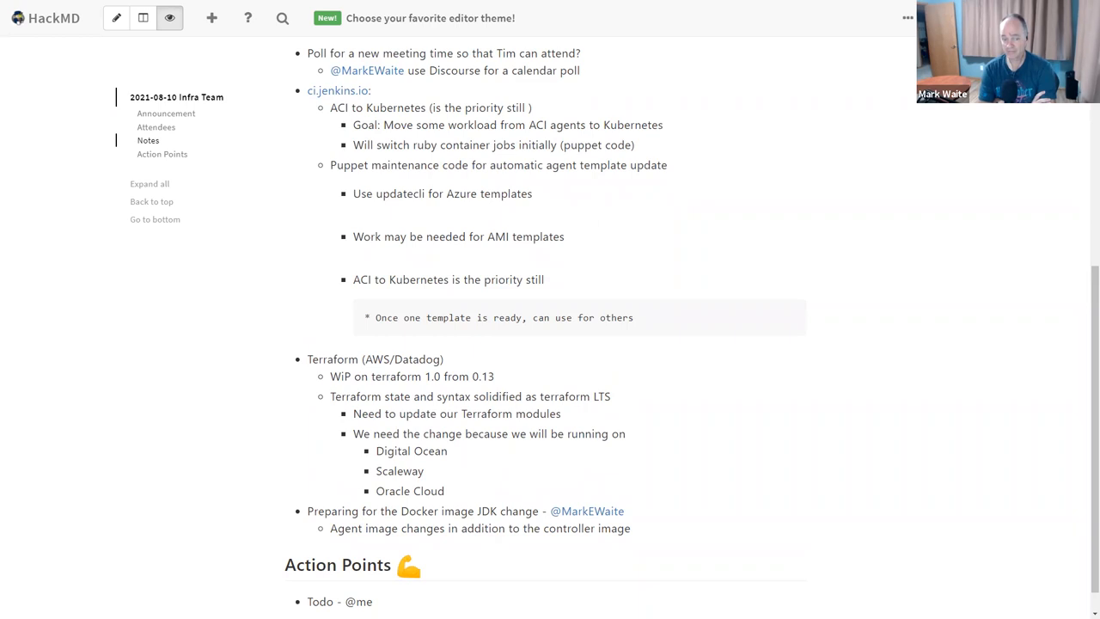
pyautogui.scroll(-3)
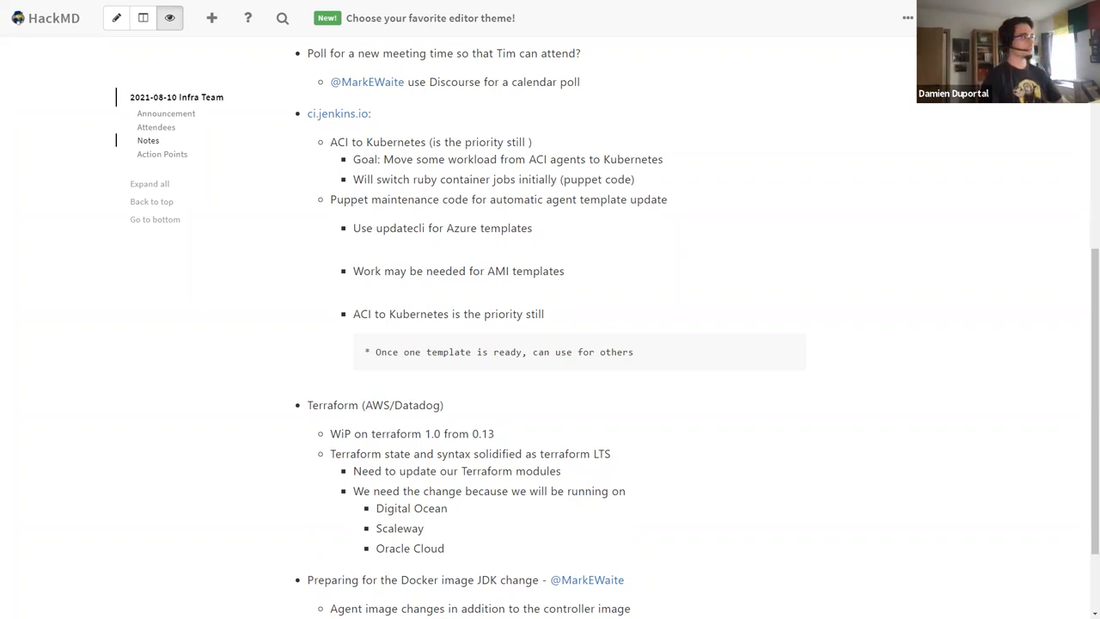
pyautogui.scroll(-3)
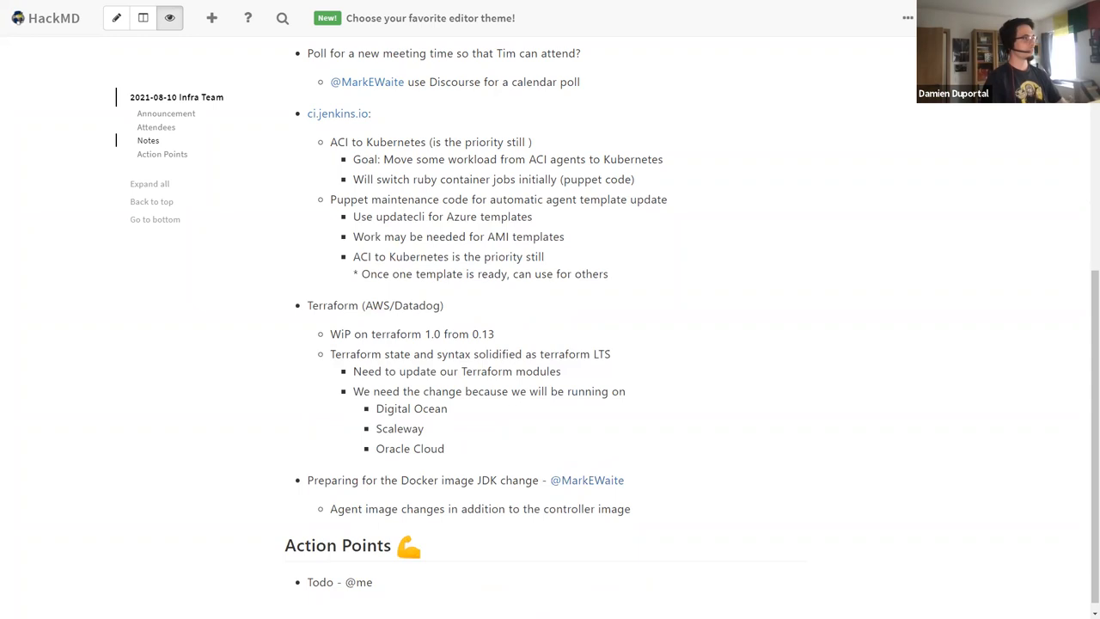